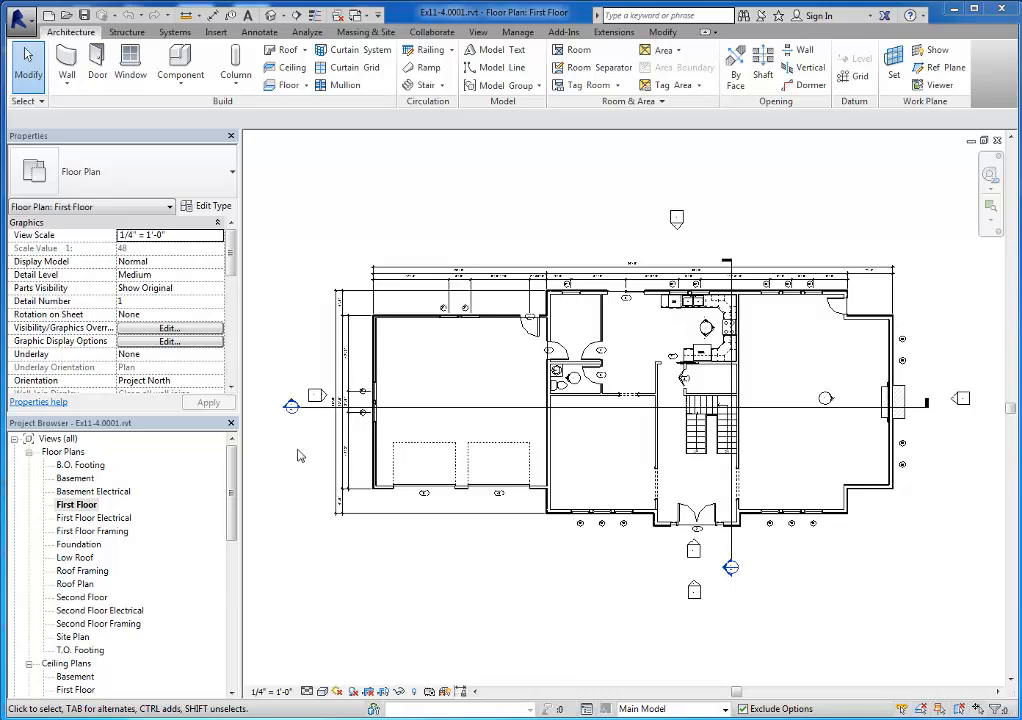
Expand the project's sheet list in the Project Browser and select A0 - Basement Plan.
{"action": "left_click", "coordinate": [76, 504]}
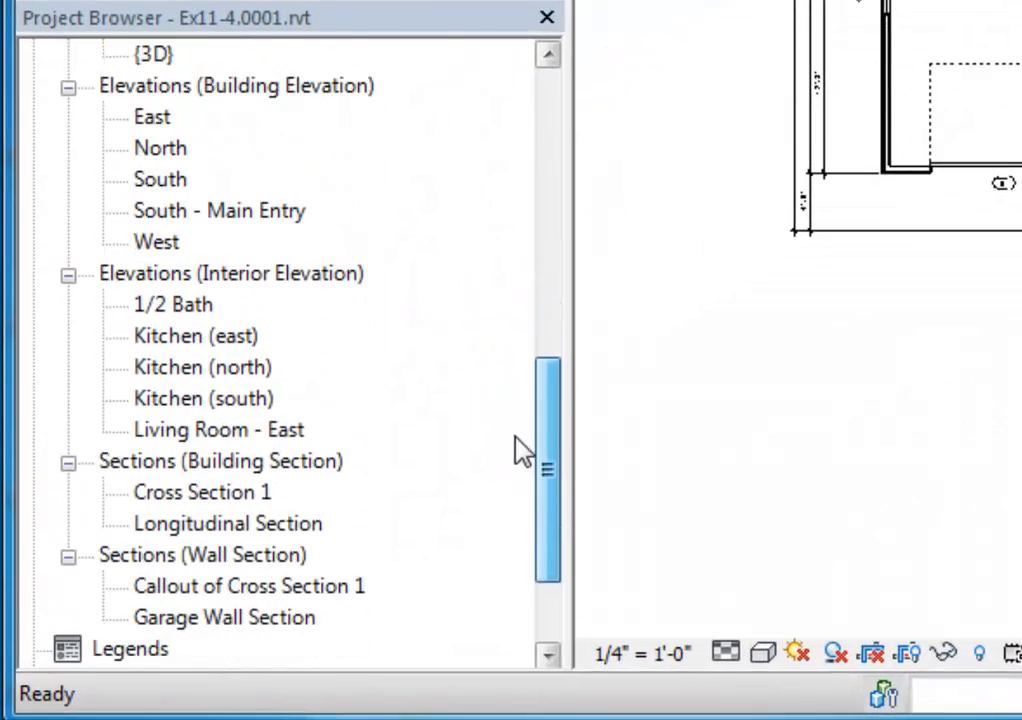
{"action": "scroll", "scroll_direction": "down", "scroll_amount": 3}
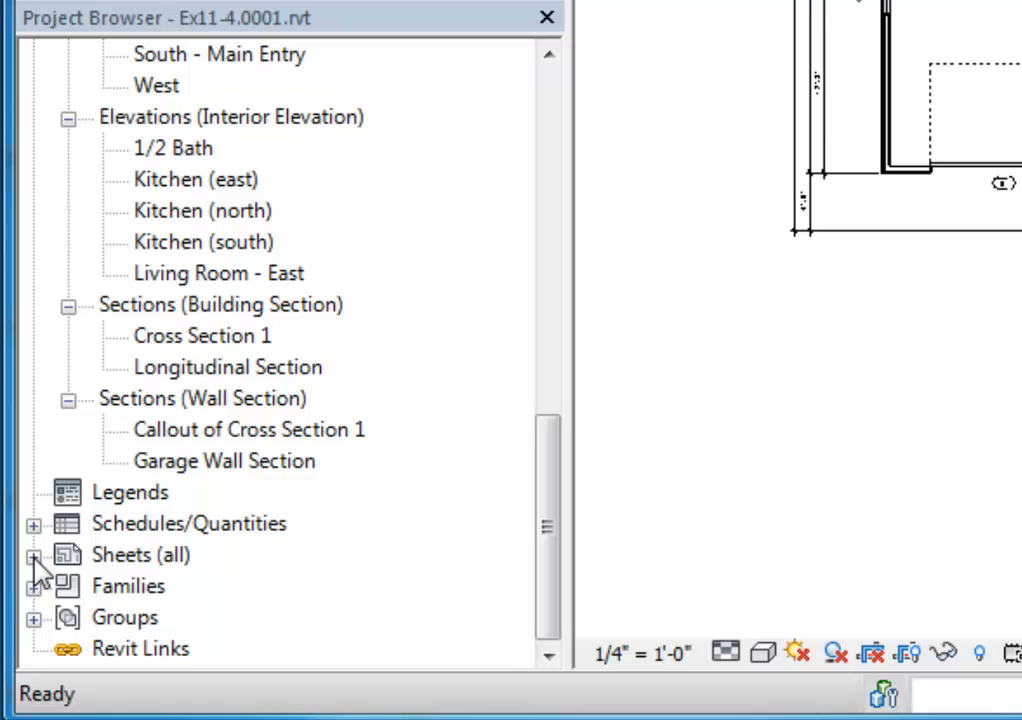
{"action": "left_click", "coordinate": [33, 555]}
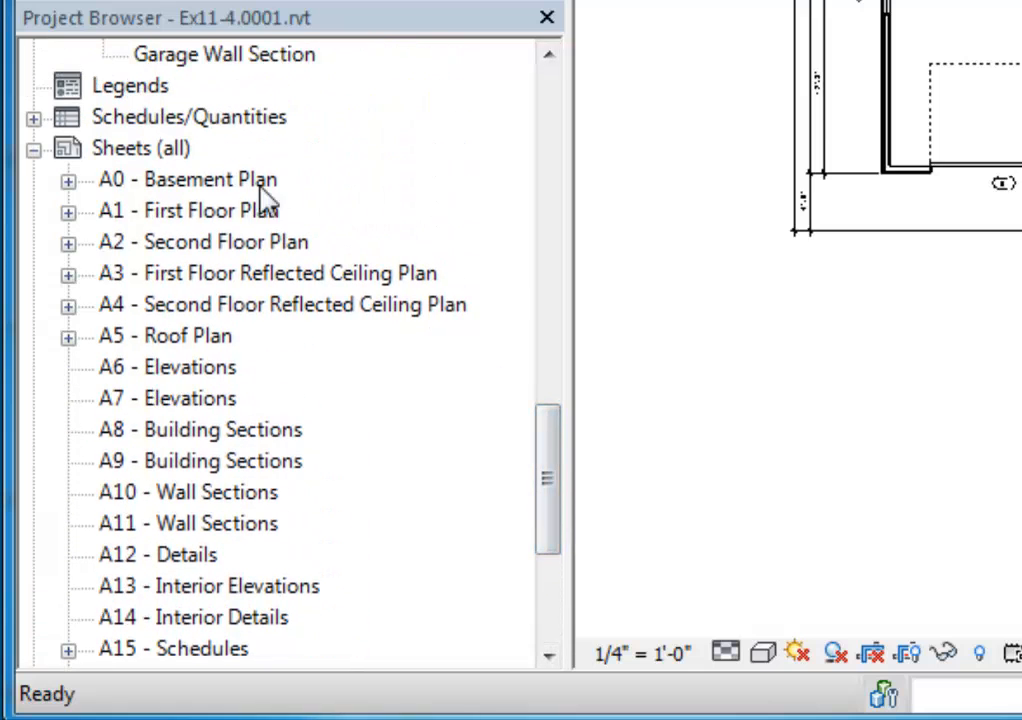
{"action": "mouse_move", "coordinate": [222, 192]}
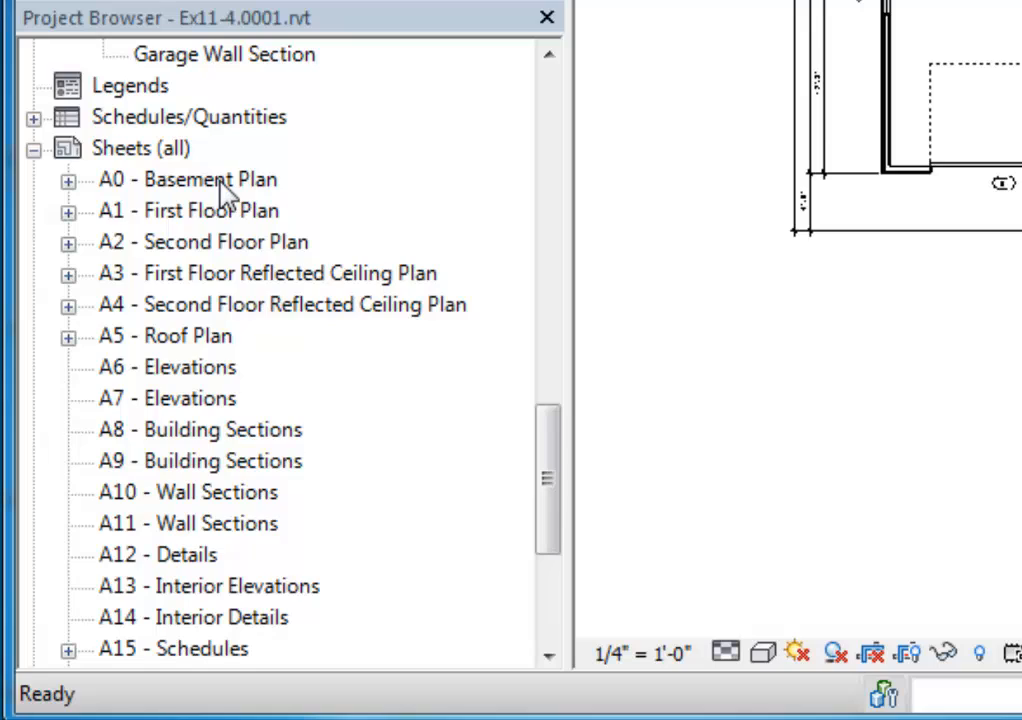
{"action": "left_click", "coordinate": [187, 179]}
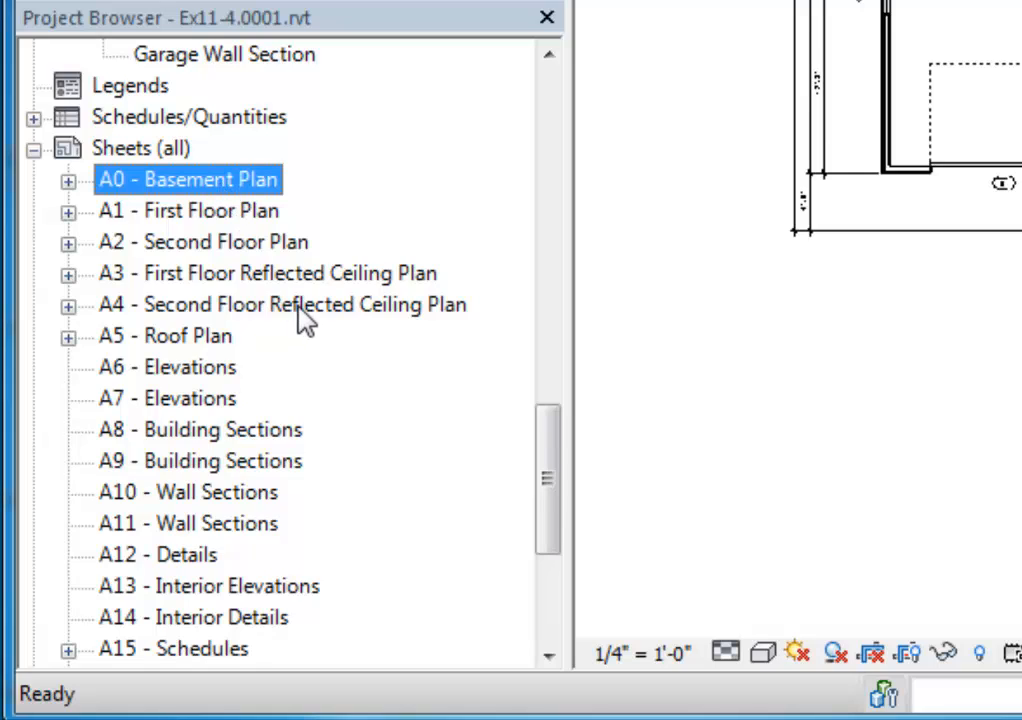
{"action": "scroll", "scroll_direction": "down", "scroll_amount": 3}
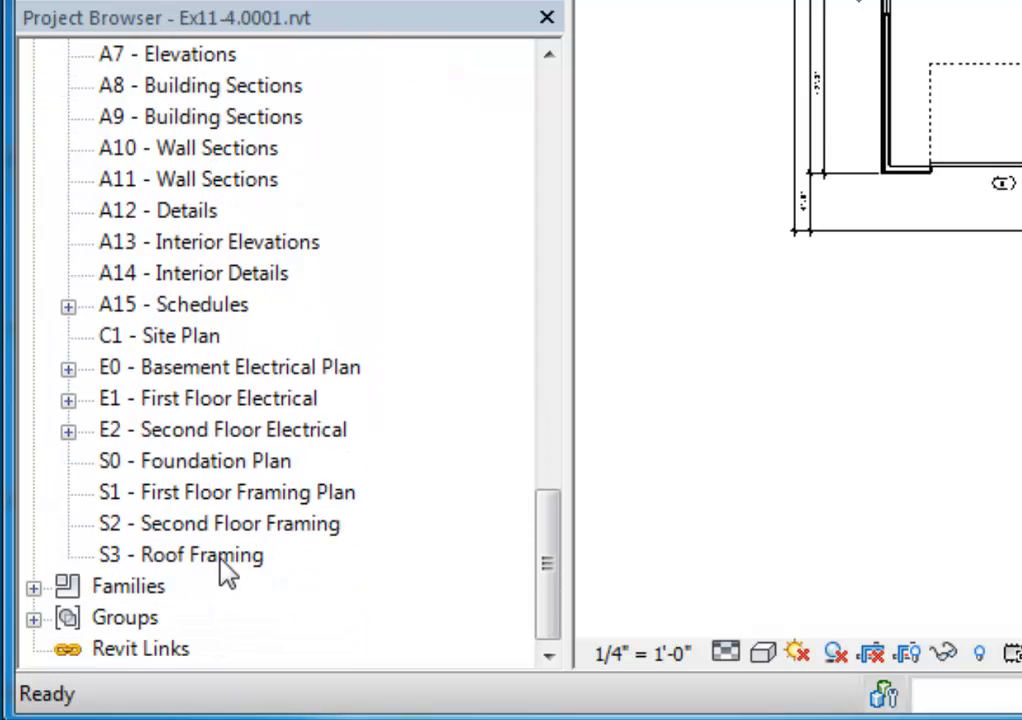
{"action": "left_click", "coordinate": [180, 555]}
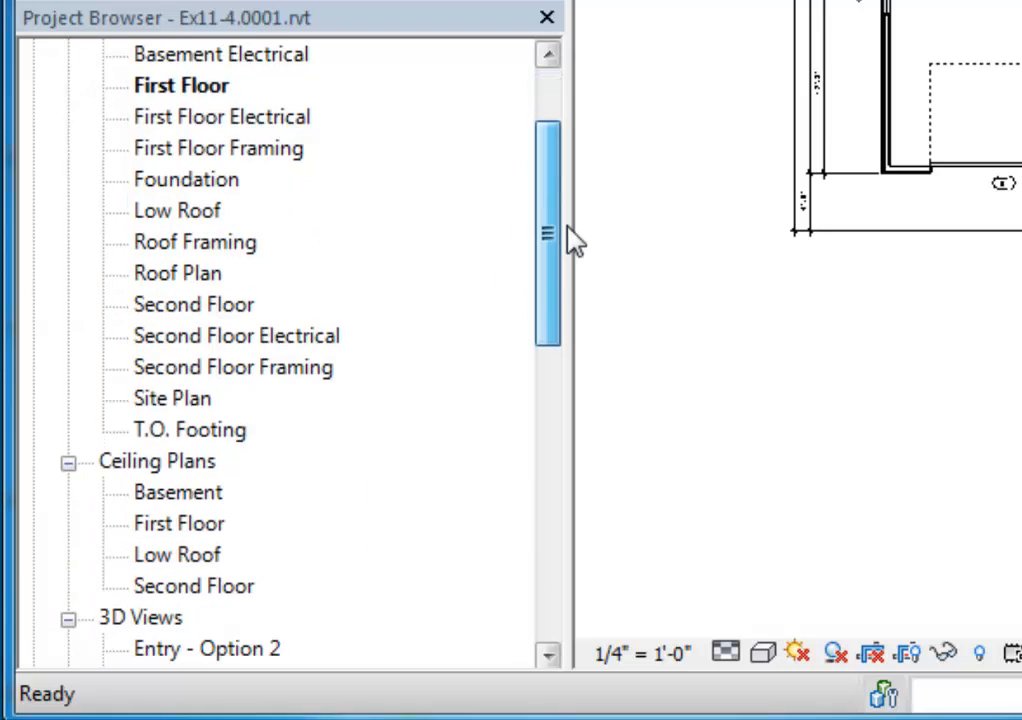
{"action": "scroll", "scroll_direction": "down", "scroll_amount": 3}
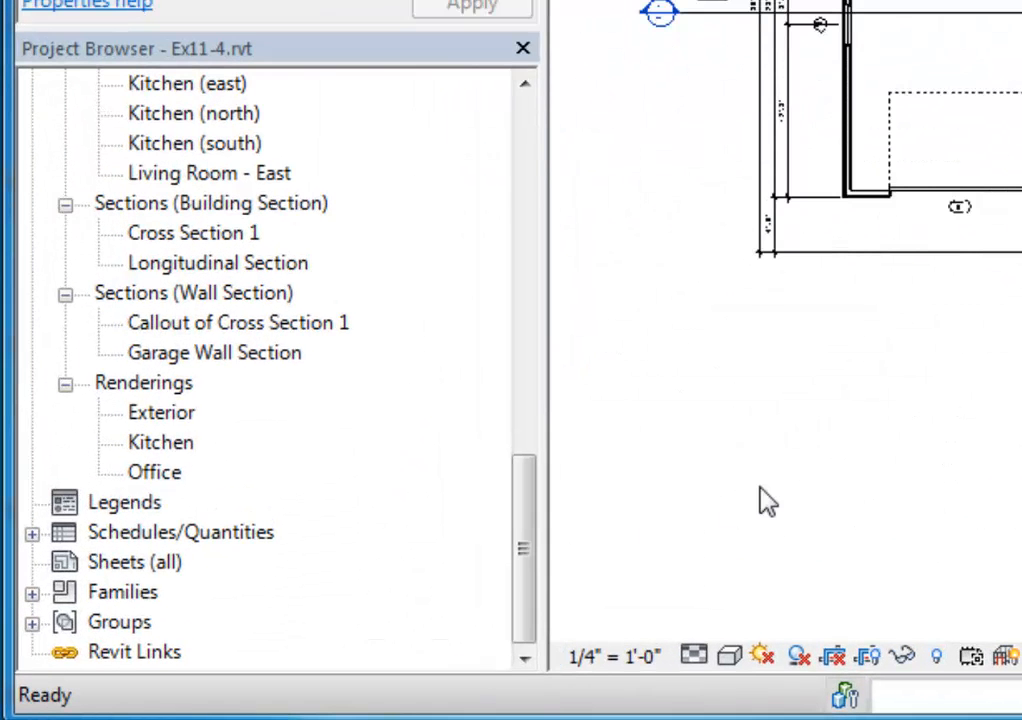
{"action": "mouse_move", "coordinate": [140, 578]}
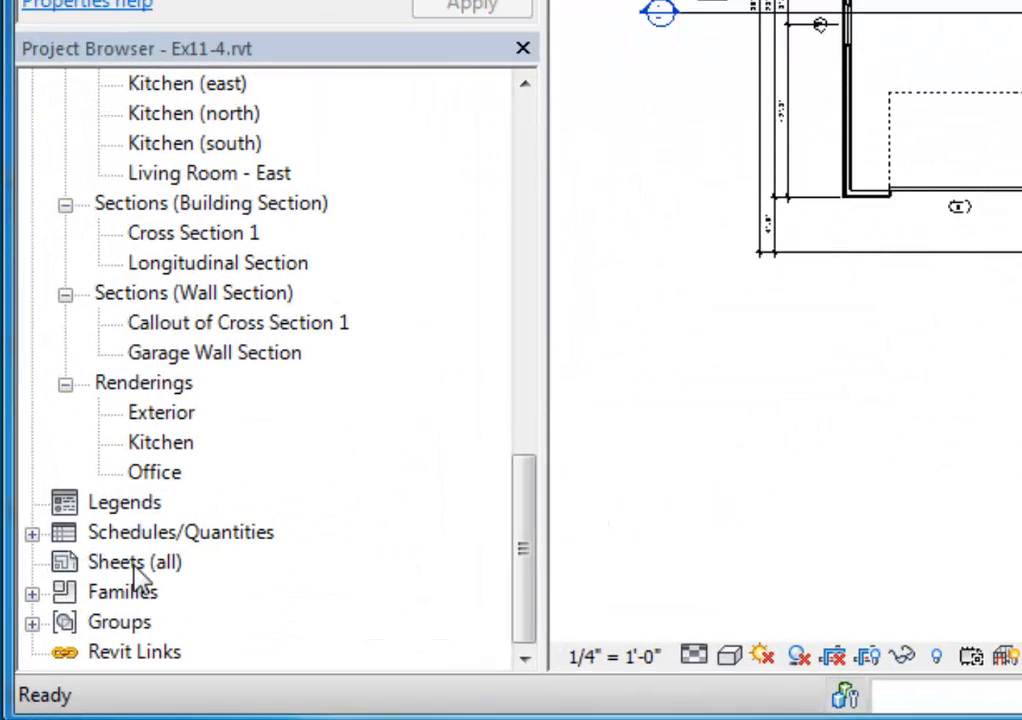
Add new sheet E5 - Unnamed using the D 22 x 34 Horizontal titleblock.
{"action": "right_click", "coordinate": [135, 561]}
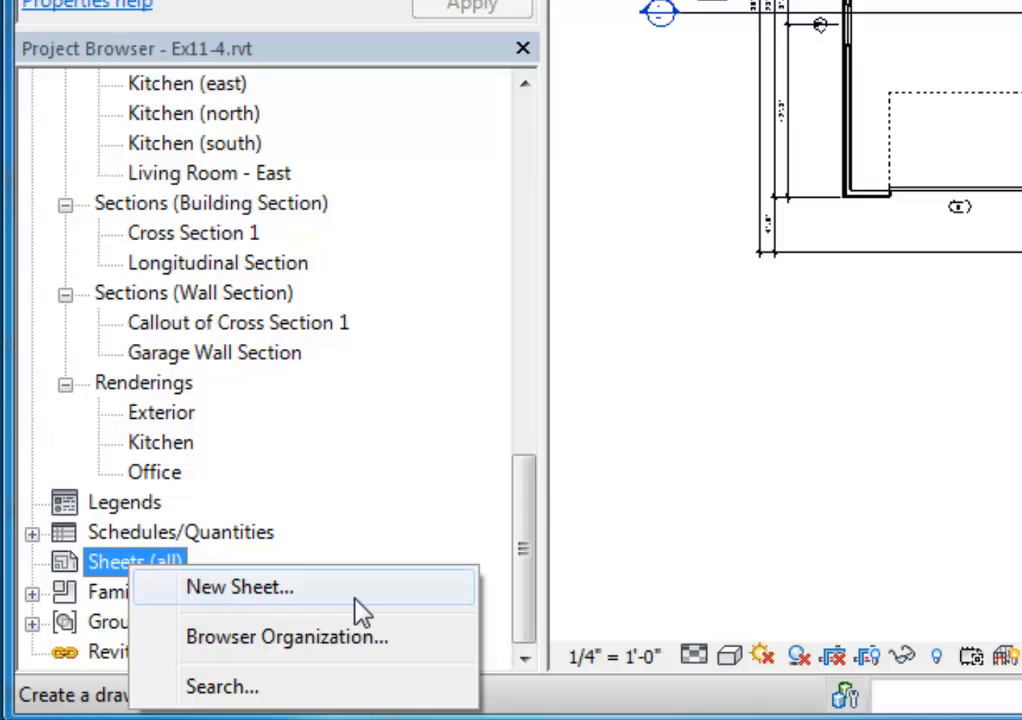
{"action": "left_click", "coordinate": [239, 587]}
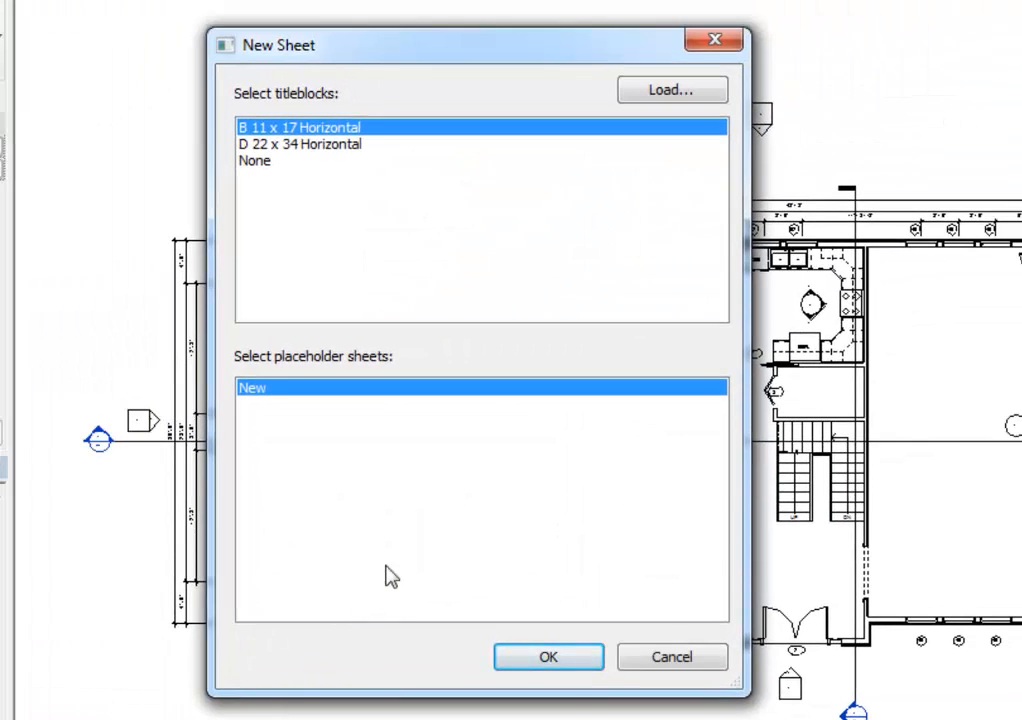
{"action": "mouse_move", "coordinate": [330, 158]}
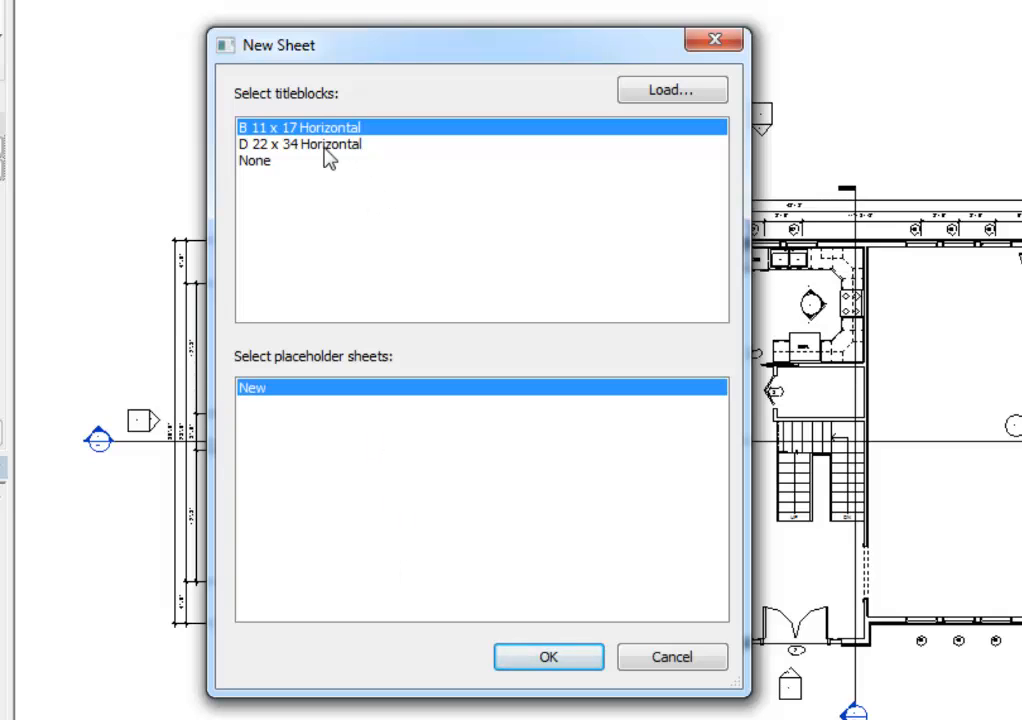
{"action": "left_click", "coordinate": [300, 144]}
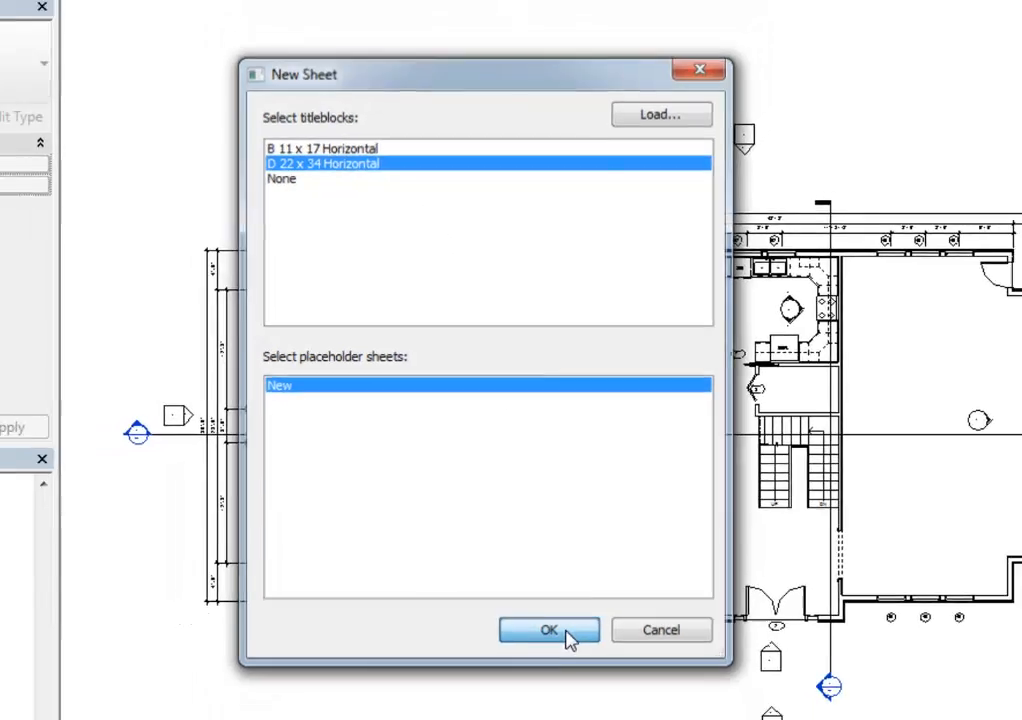
{"action": "left_click", "coordinate": [548, 630]}
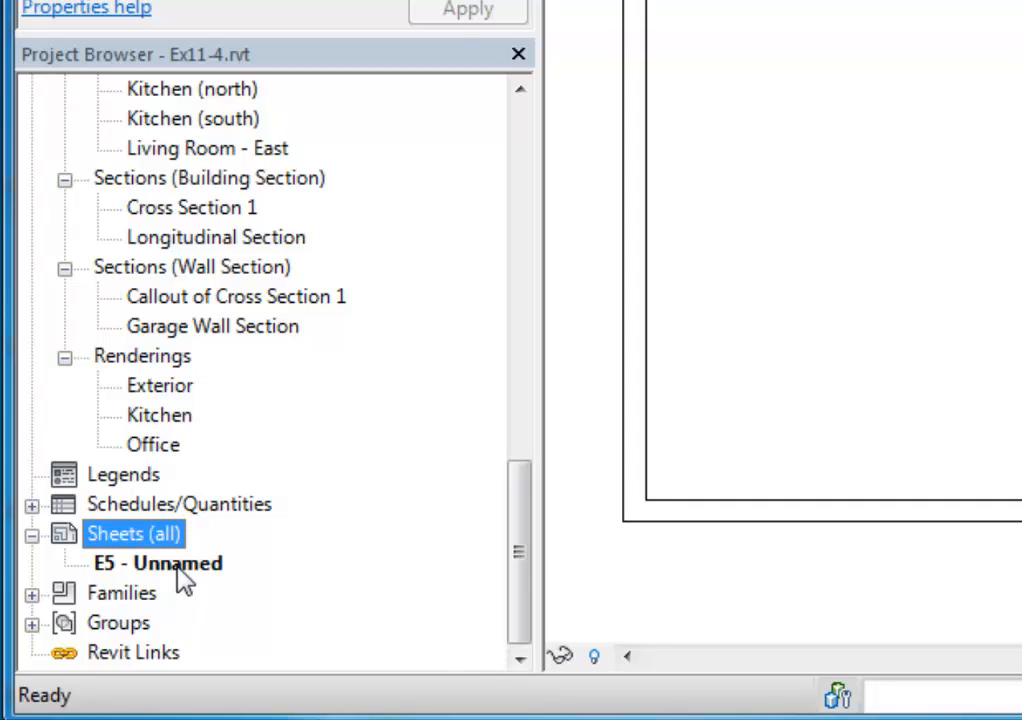
Rename sheet E5 - Unnamed to number 01, name First Floor Plan.
{"action": "right_click", "coordinate": [155, 562]}
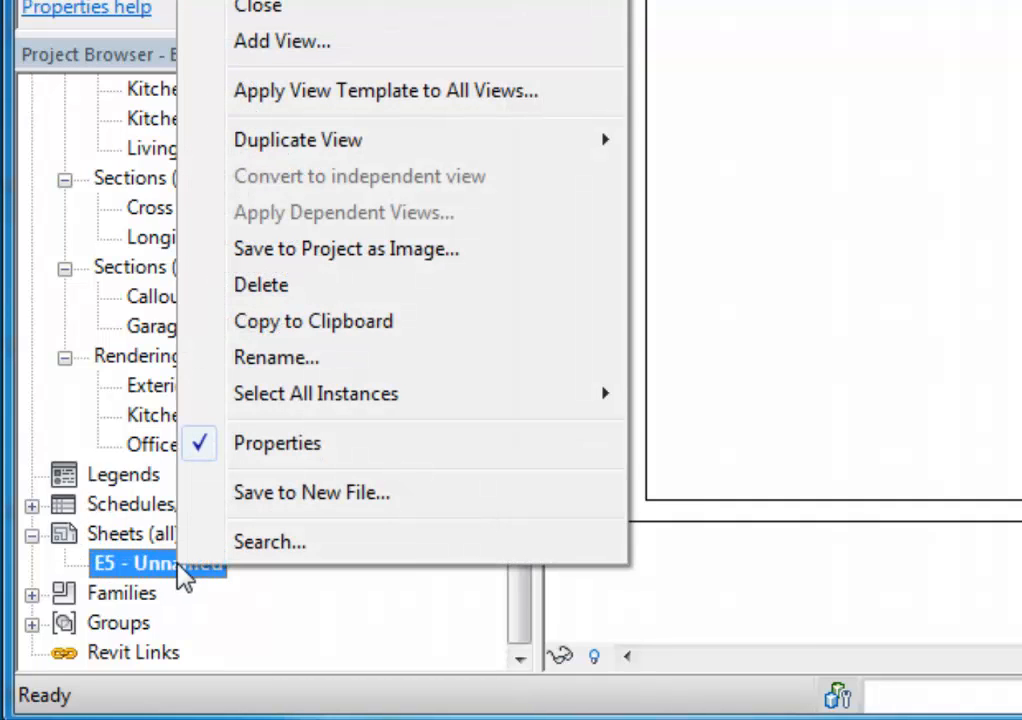
{"action": "left_click", "coordinate": [276, 357]}
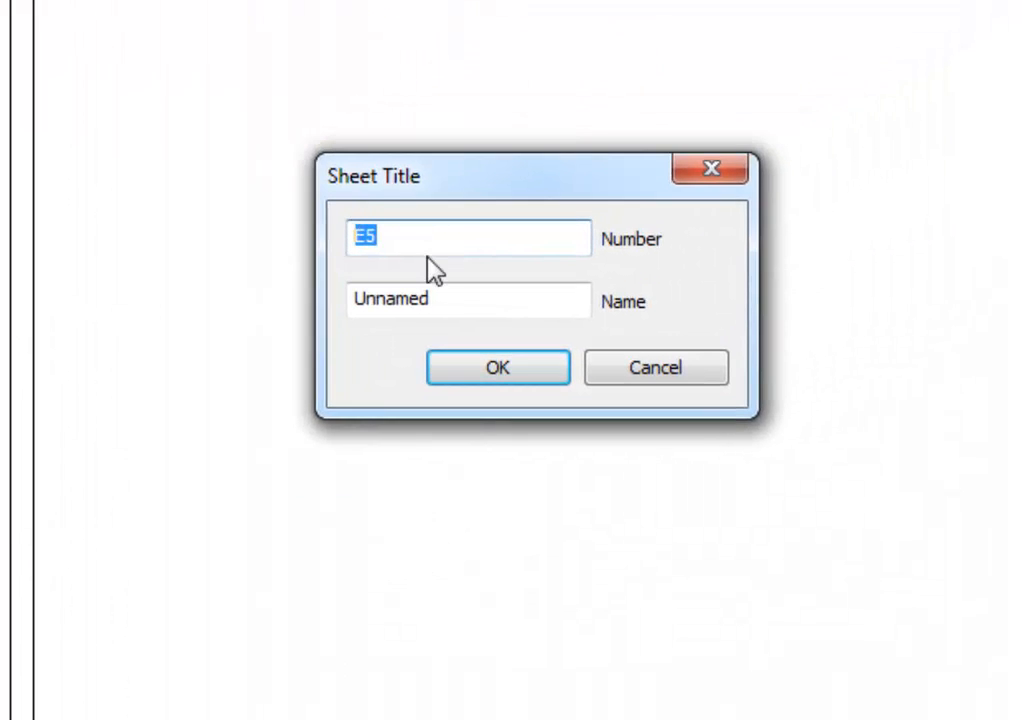
{"action": "type", "text": "01"}
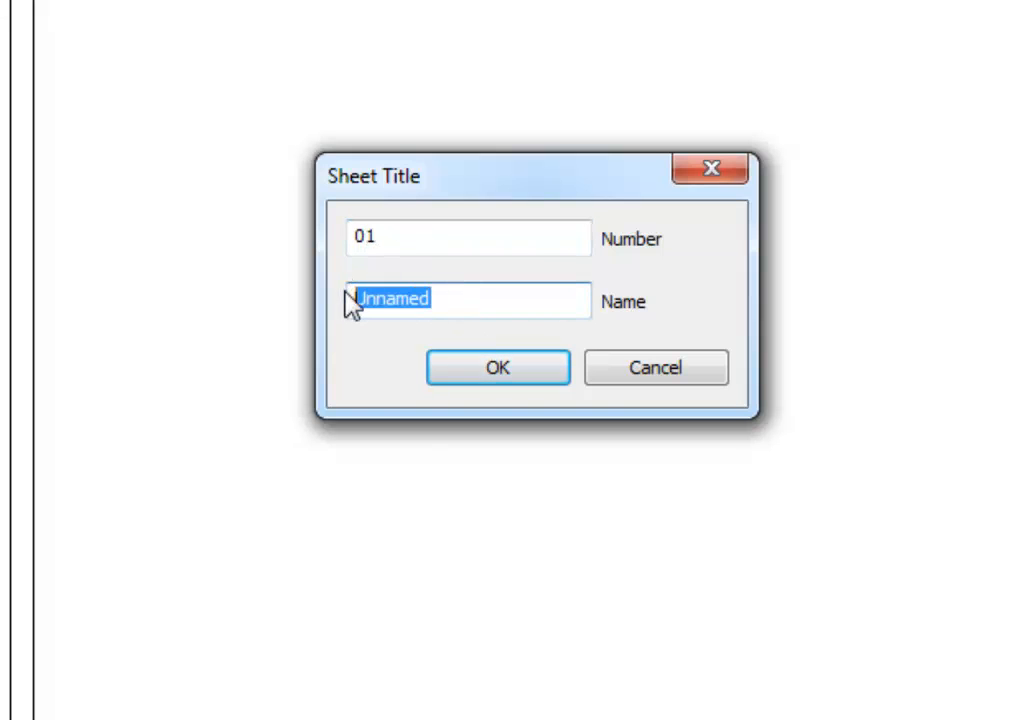
{"action": "type", "text": "First Fl"}
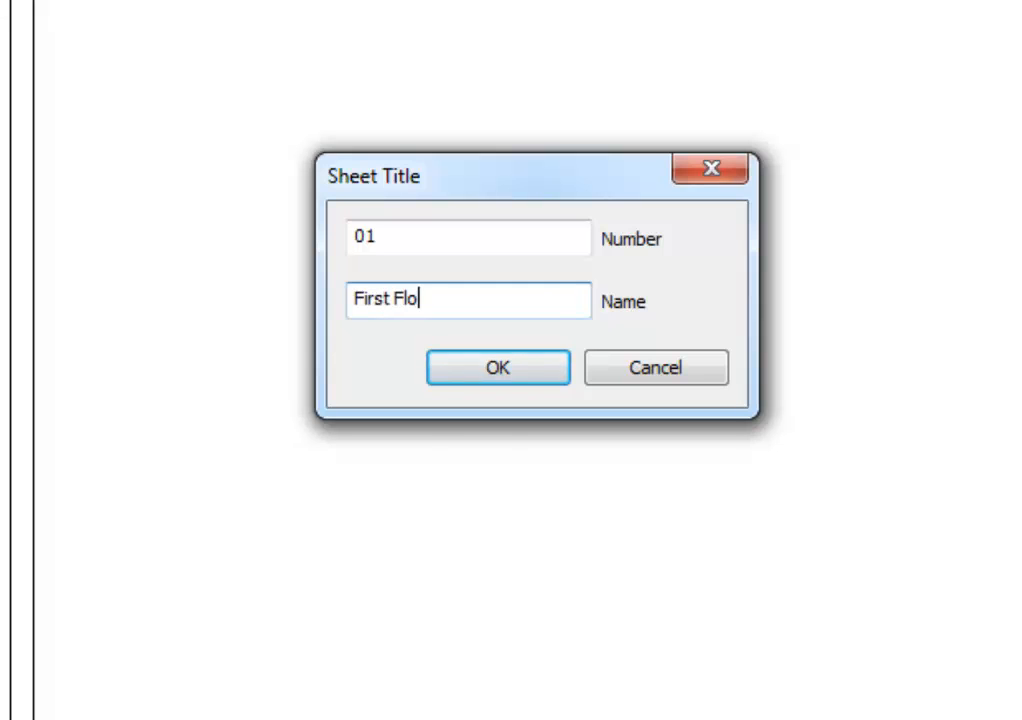
{"action": "type", "text": "or Plan"}
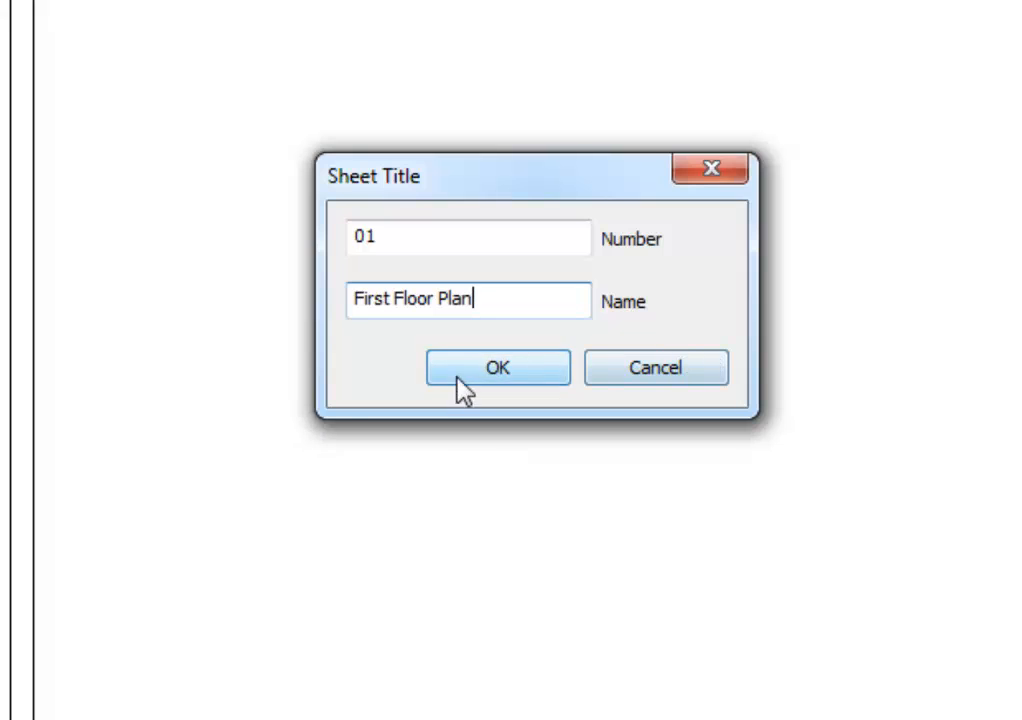
{"action": "left_click", "coordinate": [498, 367]}
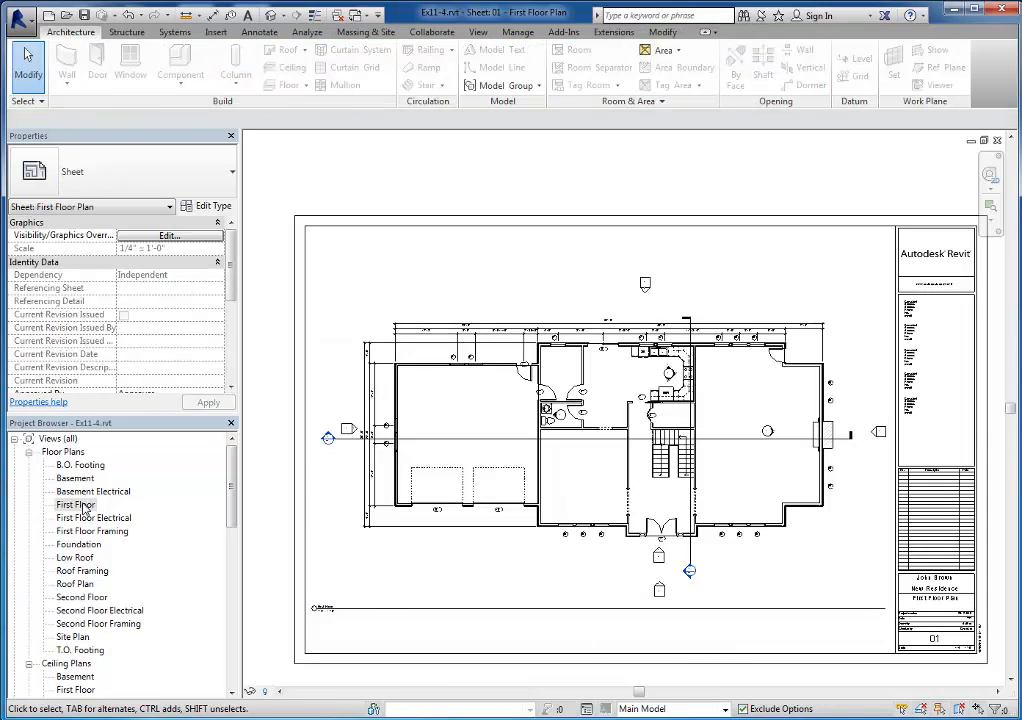
Open First Floor from Floor Plans in the Project Browser.
{"action": "double_click", "coordinate": [77, 504]}
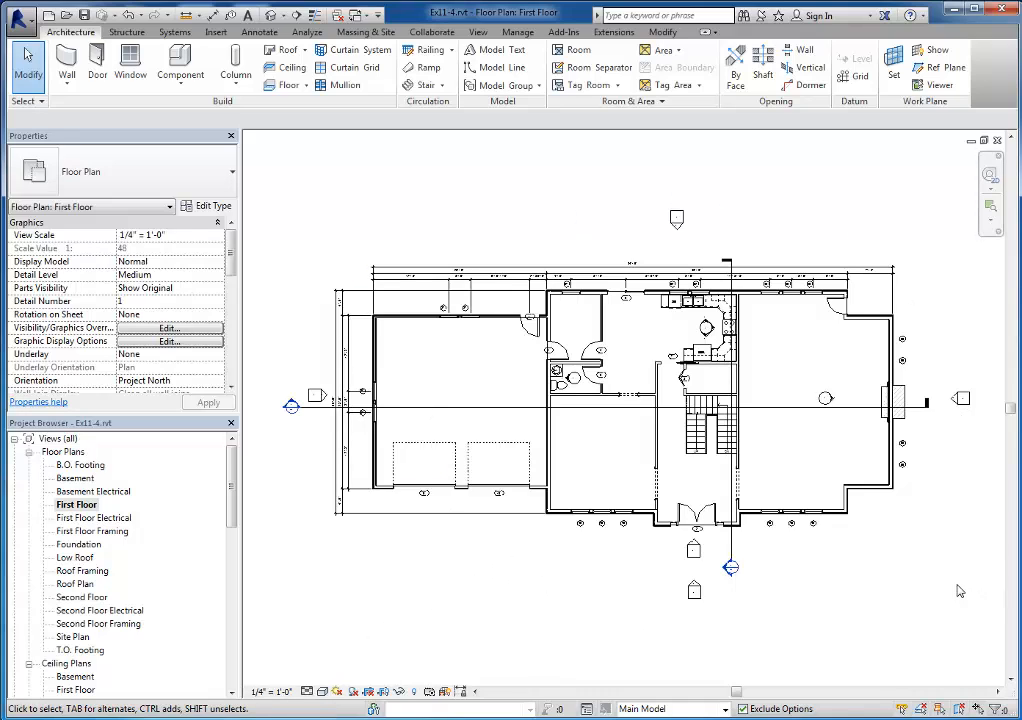
{"action": "mouse_move", "coordinate": [665, 458]}
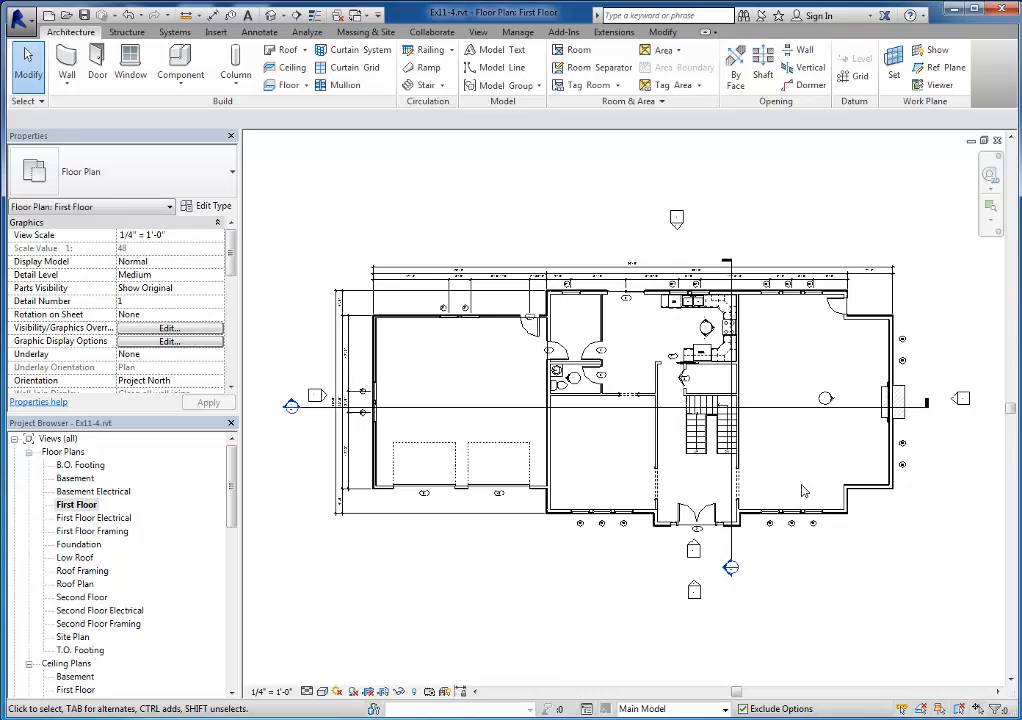
Review the Floors fill pattern in Visibility/Graphic Overrides (VV), then cancel without changes.
{"action": "key", "text": "v"}
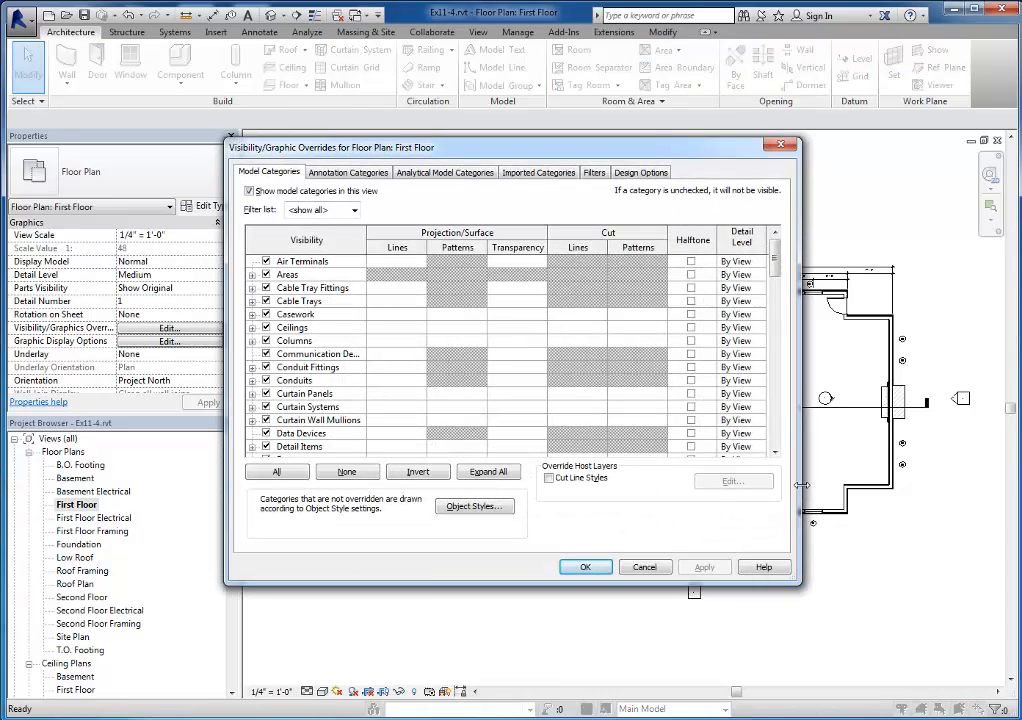
{"action": "scroll", "scroll_direction": "down", "scroll_amount": 3}
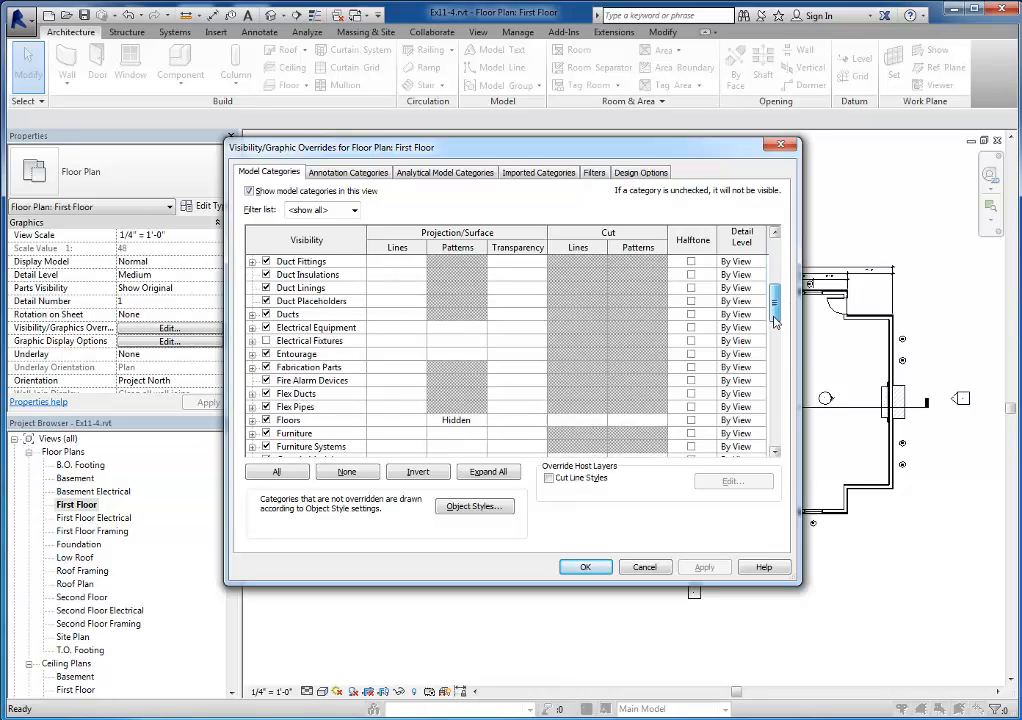
{"action": "scroll", "scroll_direction": "down", "scroll_amount": 3}
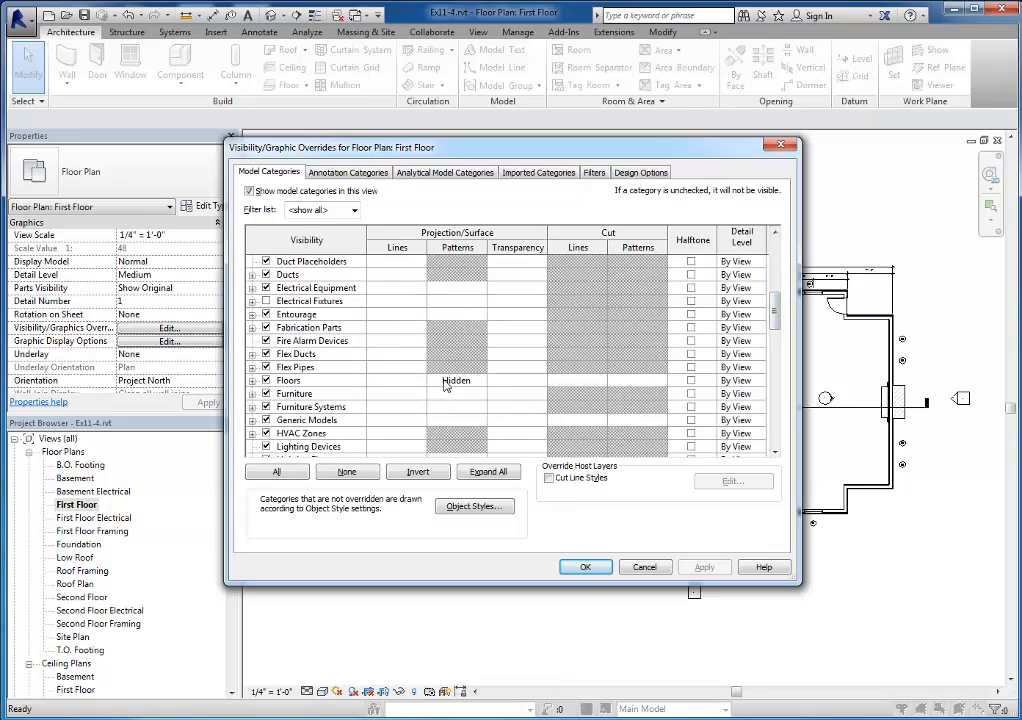
{"action": "left_click", "coordinate": [456, 381]}
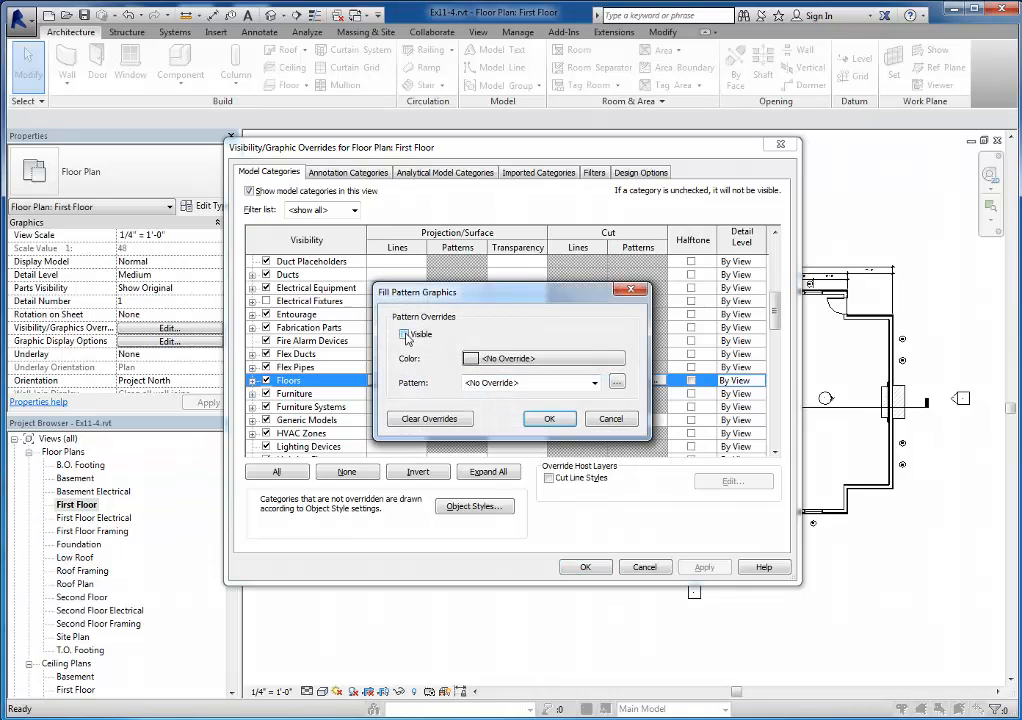
{"action": "left_click", "coordinate": [549, 418]}
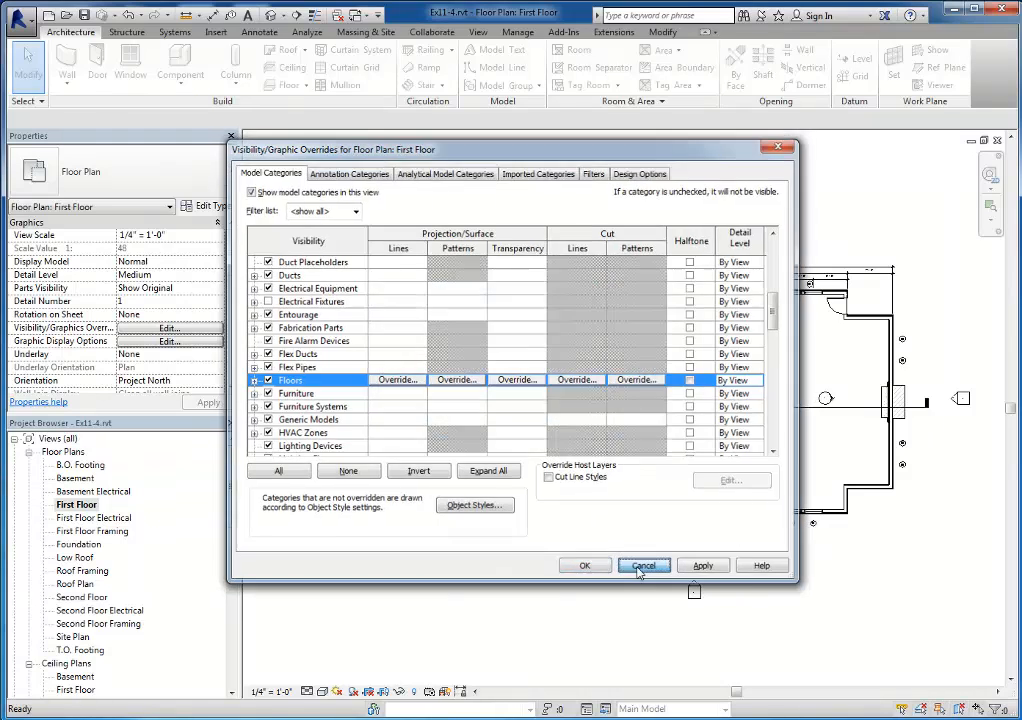
{"action": "left_click", "coordinate": [643, 565]}
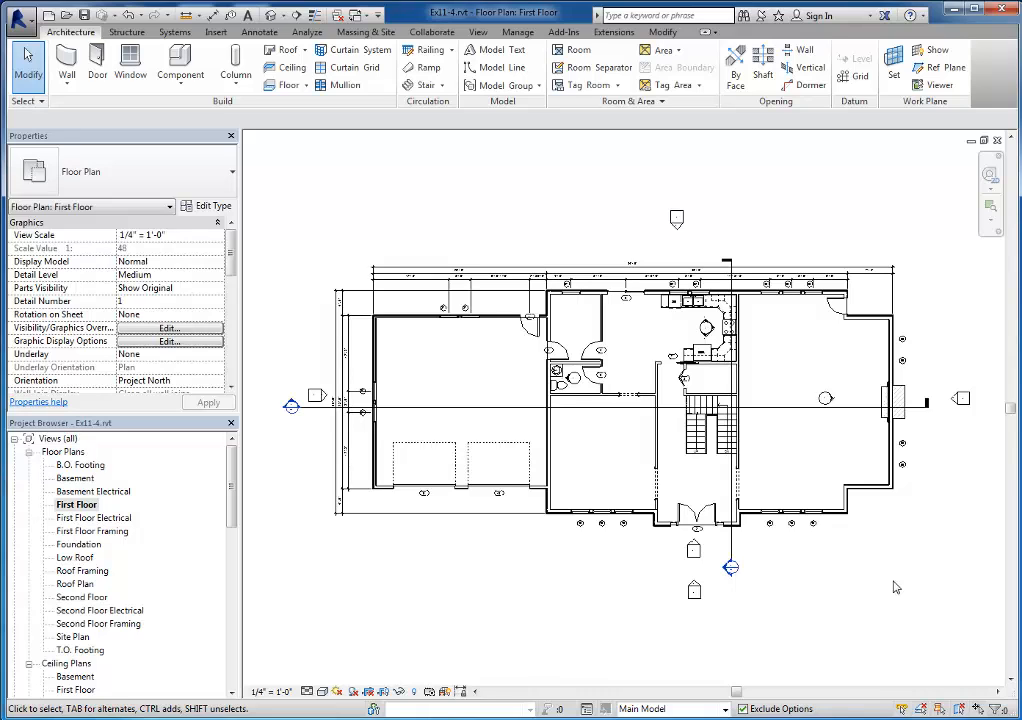
{"action": "mouse_move", "coordinate": [757, 567]}
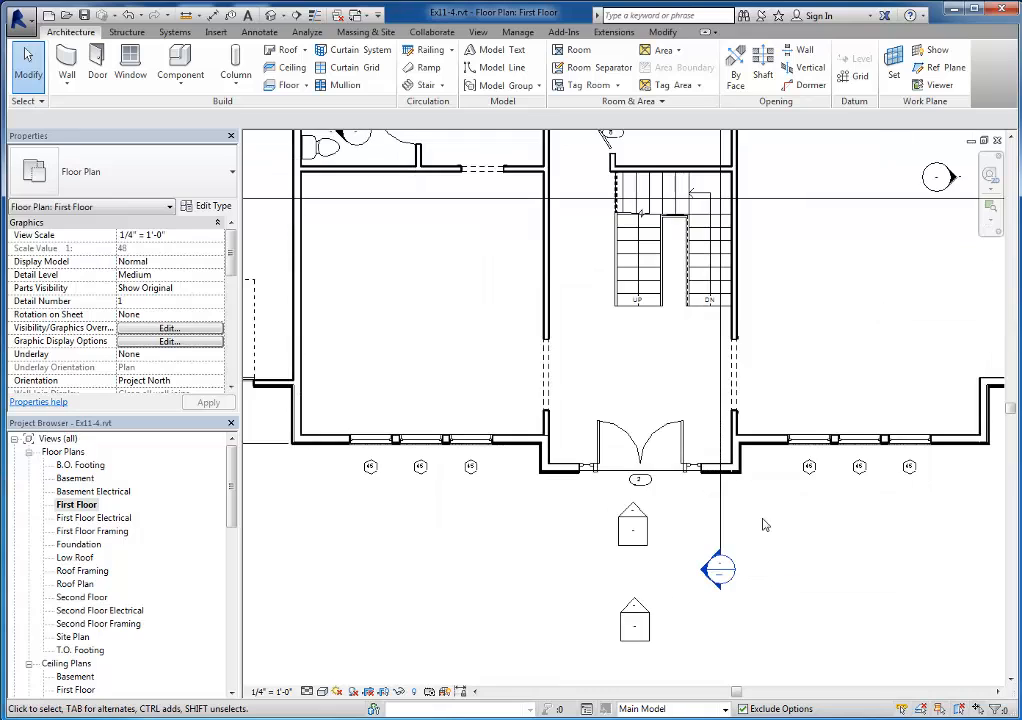
Select the section marker below the entrance and hide the markers in the view.
{"action": "left_click", "coordinate": [718, 570]}
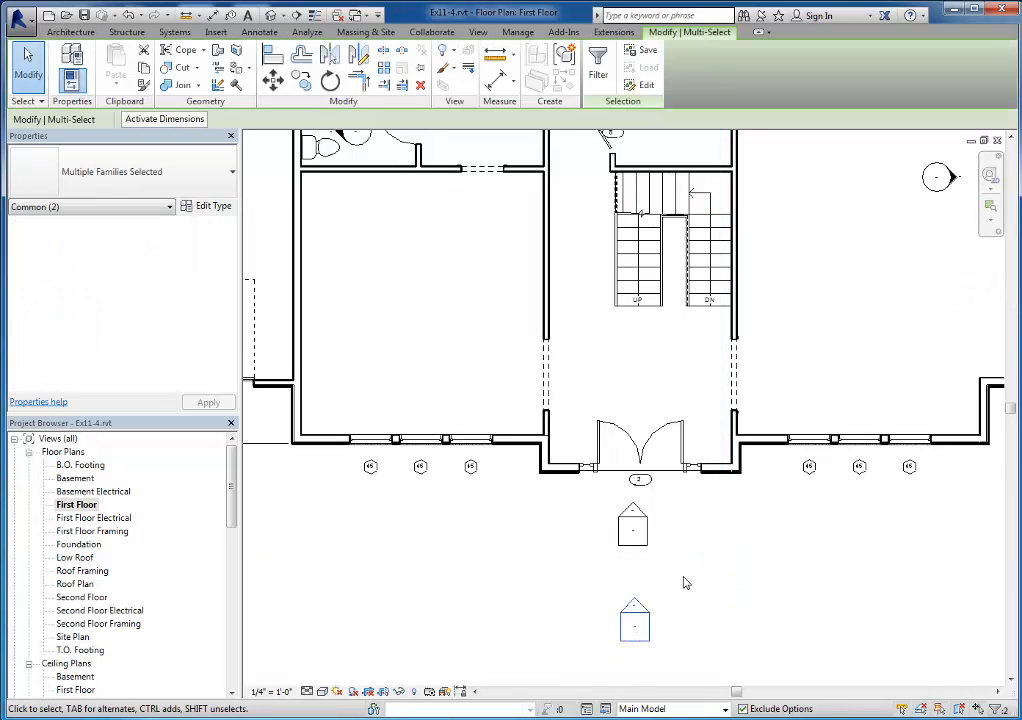
{"action": "right_click", "coordinate": [686, 583]}
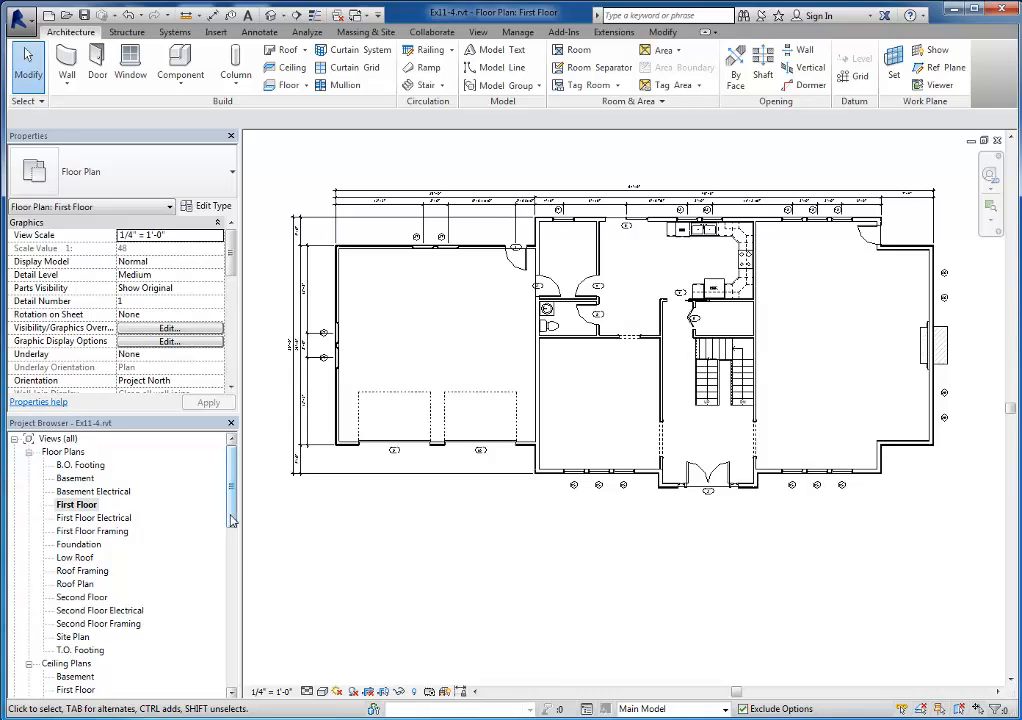
Add a new sheet with the D 22 x 34 Horizontal title block.
{"action": "scroll", "scroll_direction": "down", "scroll_amount": 3}
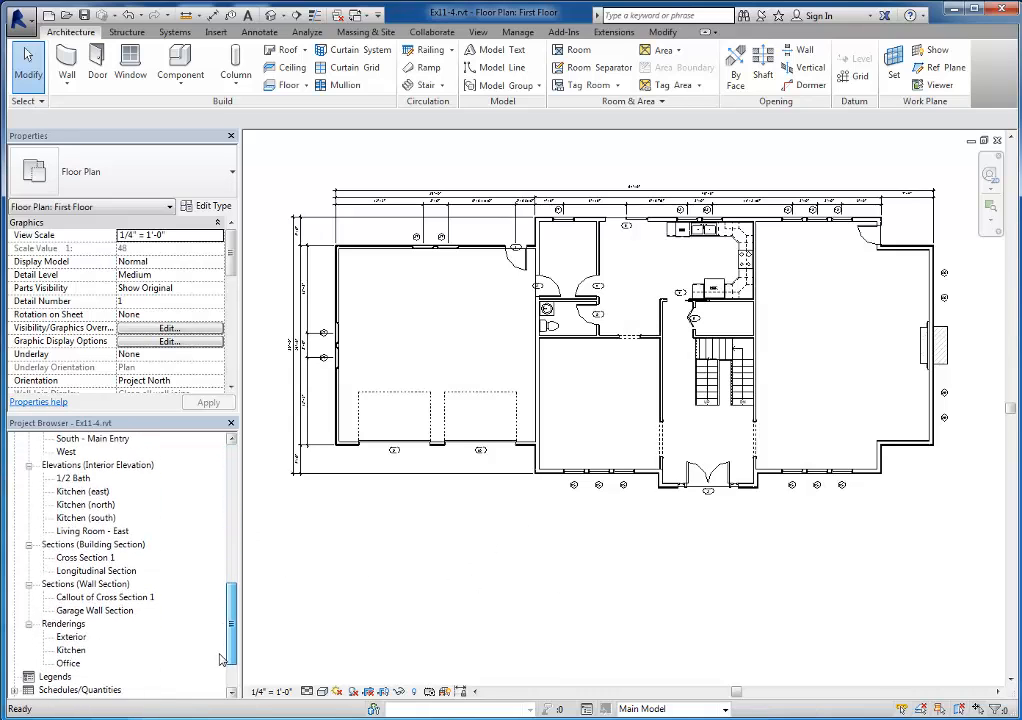
{"action": "right_click", "coordinate": [60, 637]}
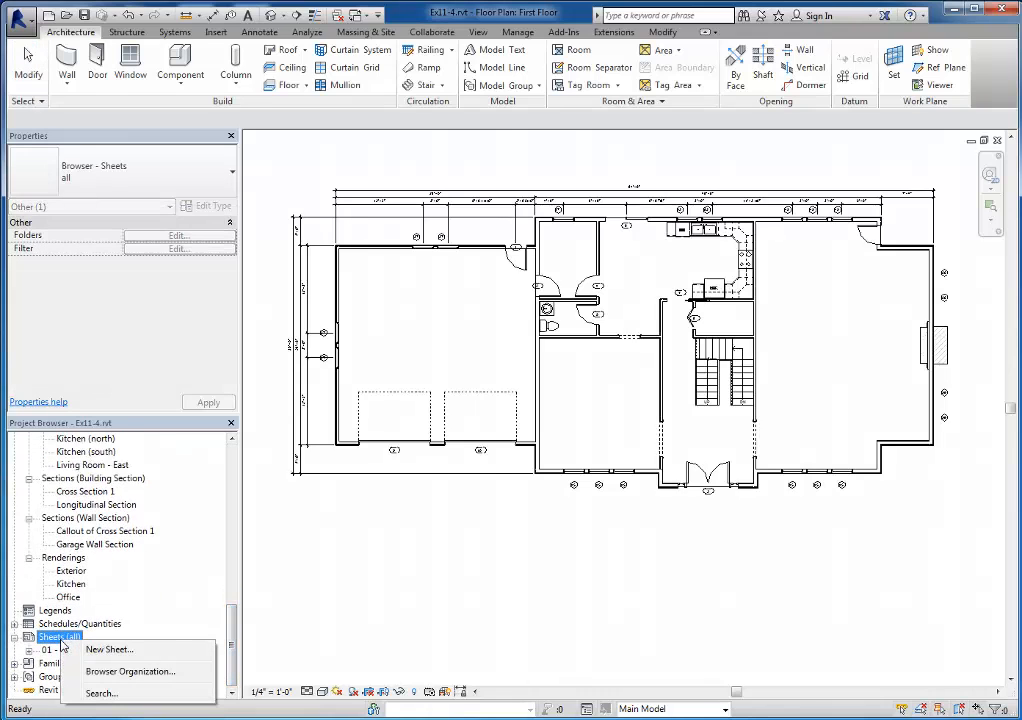
{"action": "left_click", "coordinate": [108, 649]}
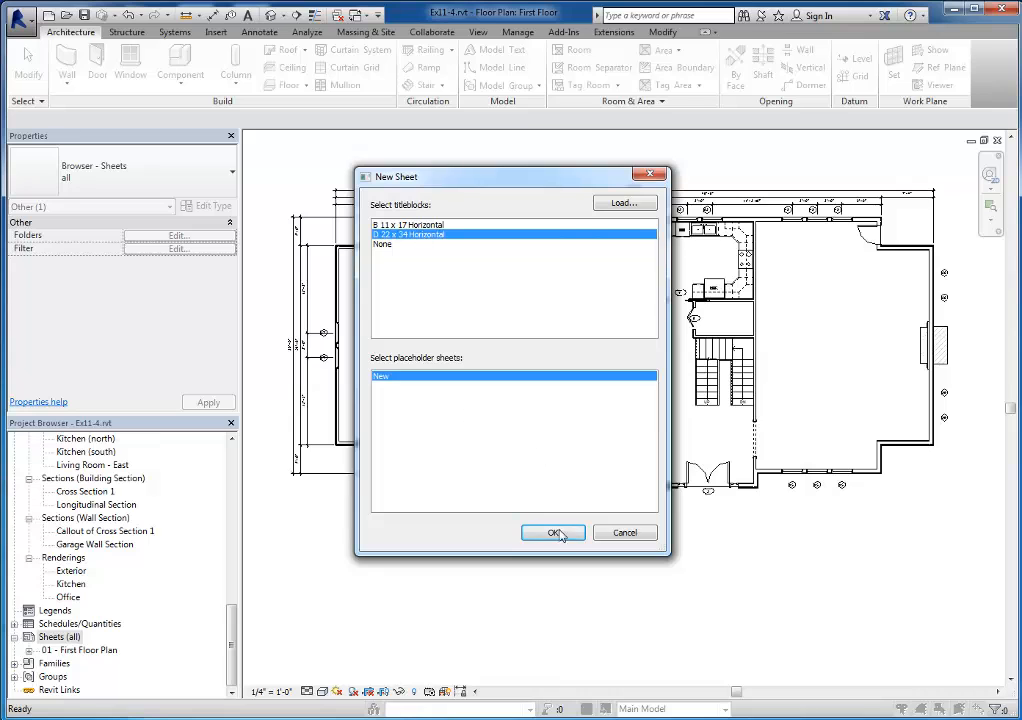
{"action": "left_click", "coordinate": [553, 532]}
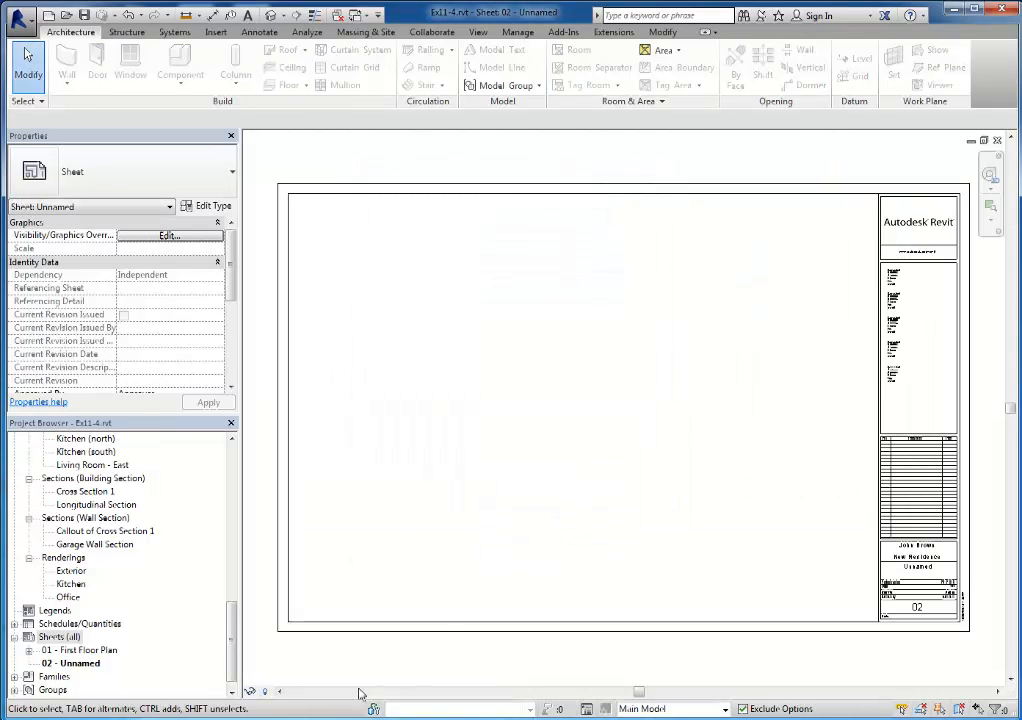
Rename sheet 02 - Unnamed to Second Floor Plan.
{"action": "right_click", "coordinate": [70, 663]}
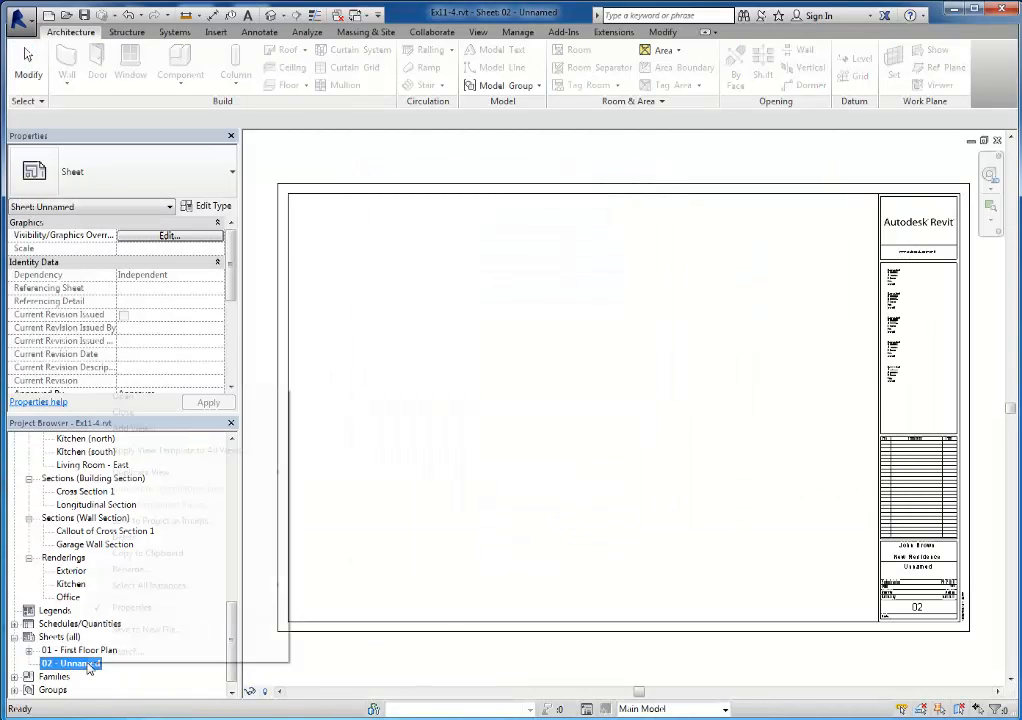
{"action": "left_click", "coordinate": [129, 569]}
{"action": "type", "text": "S"}
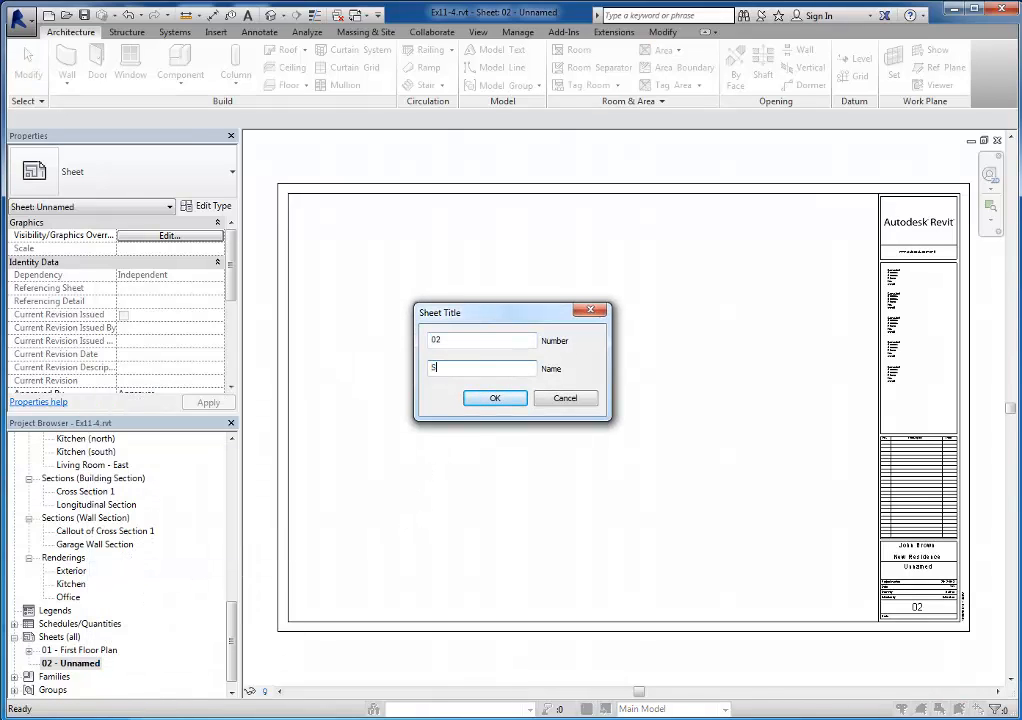
{"action": "type", "text": "econd Flo"}
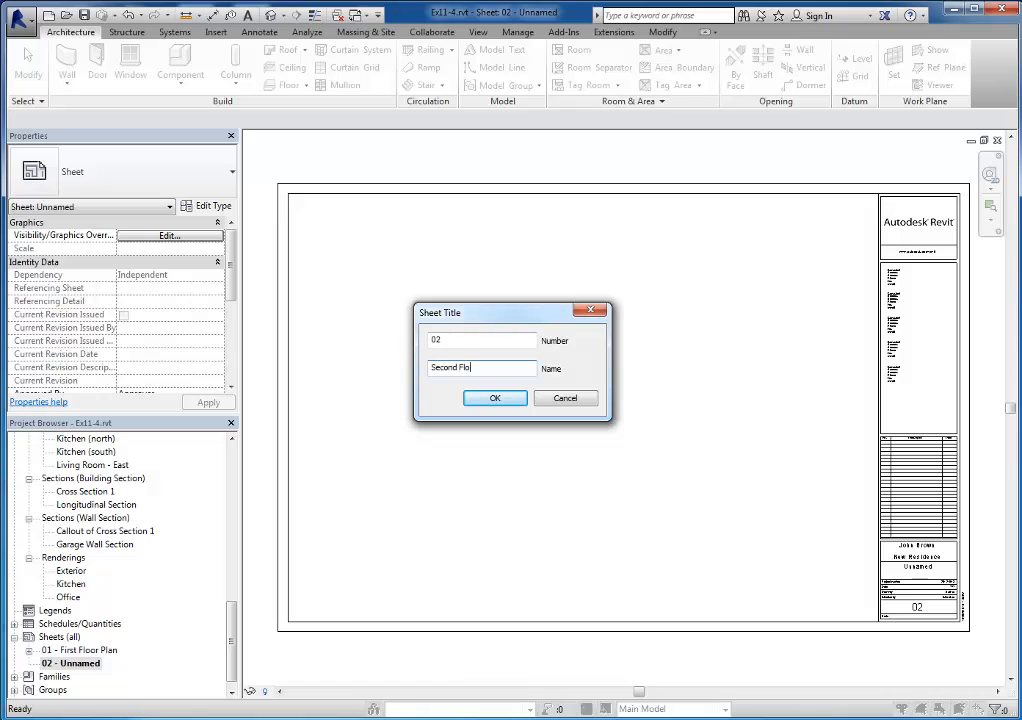
{"action": "left_click", "coordinate": [494, 398]}
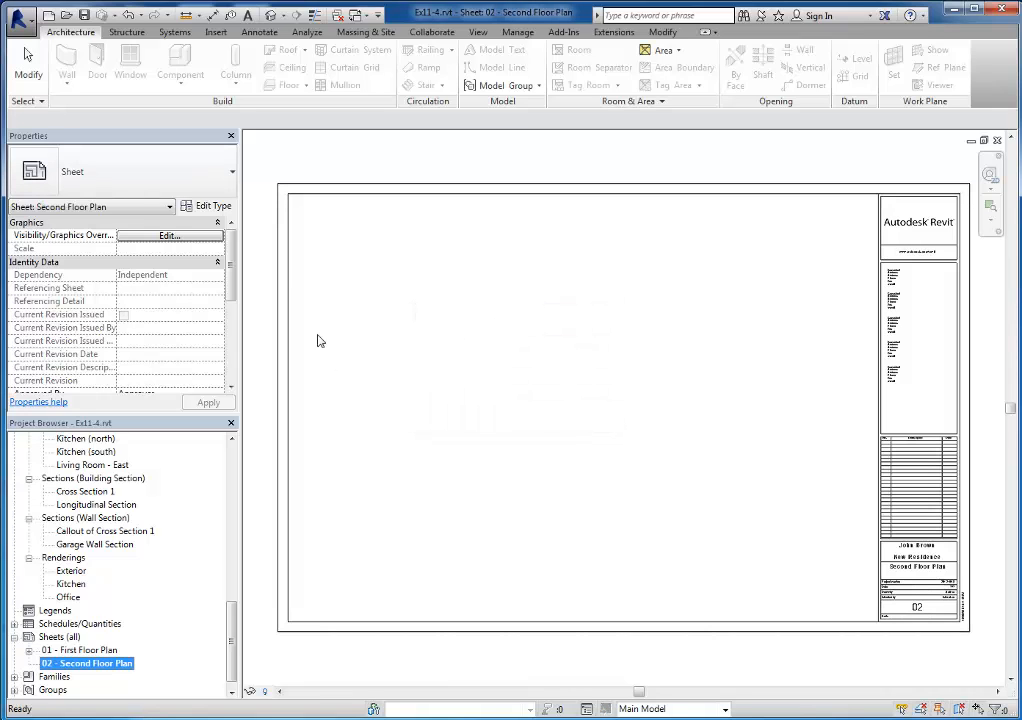
Place the Second Floor plan as a viewport on sheet 02.
{"action": "scroll", "scroll_direction": "down", "scroll_amount": 3}
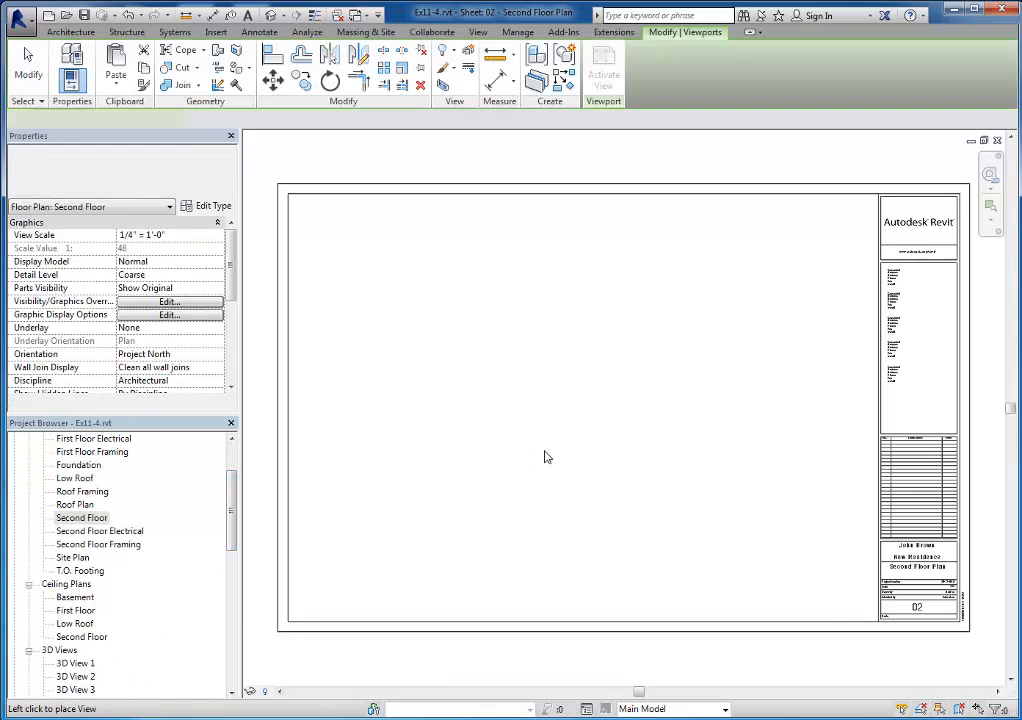
{"action": "left_click", "coordinate": [547, 457]}
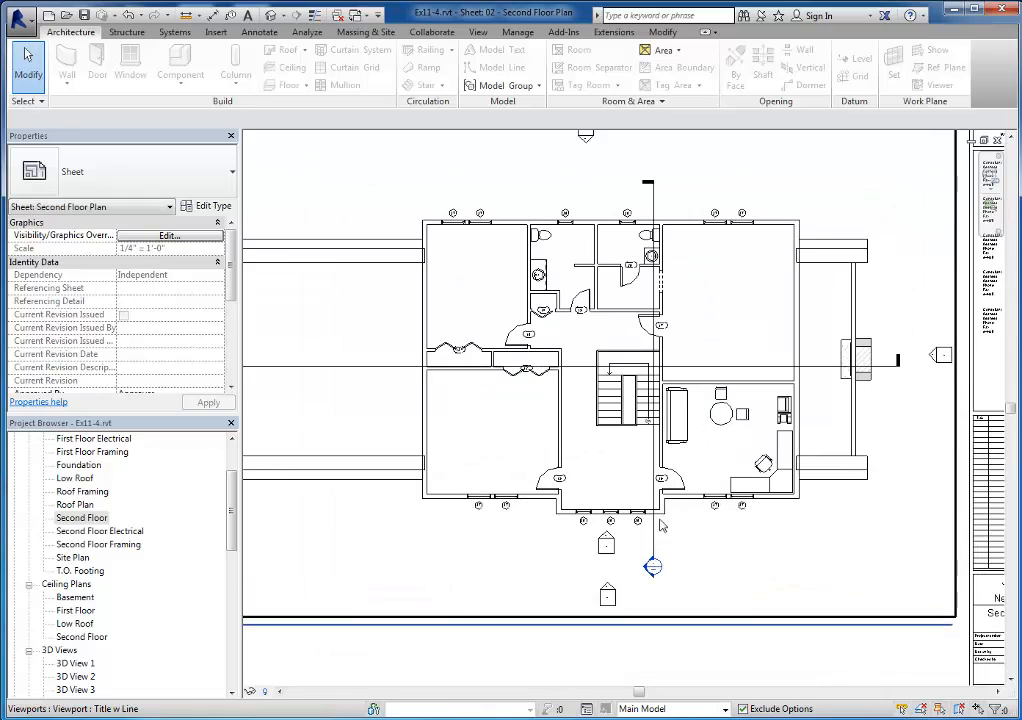
{"action": "mouse_move", "coordinate": [610, 553]}
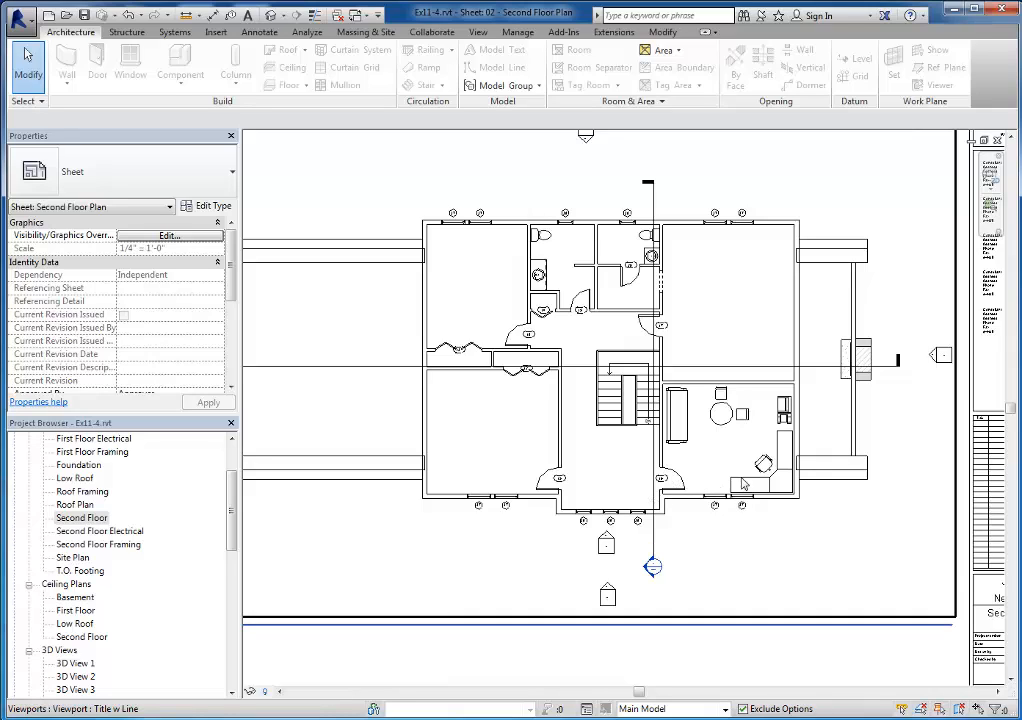
{"action": "mouse_move", "coordinate": [718, 465]}
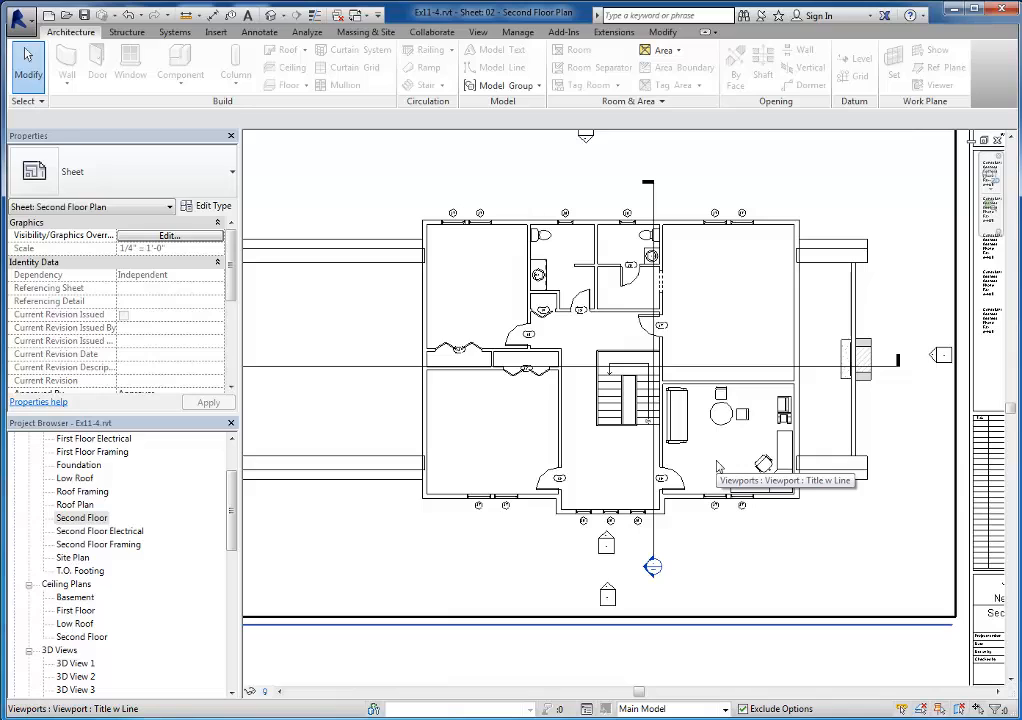
{"action": "mouse_move", "coordinate": [724, 465]}
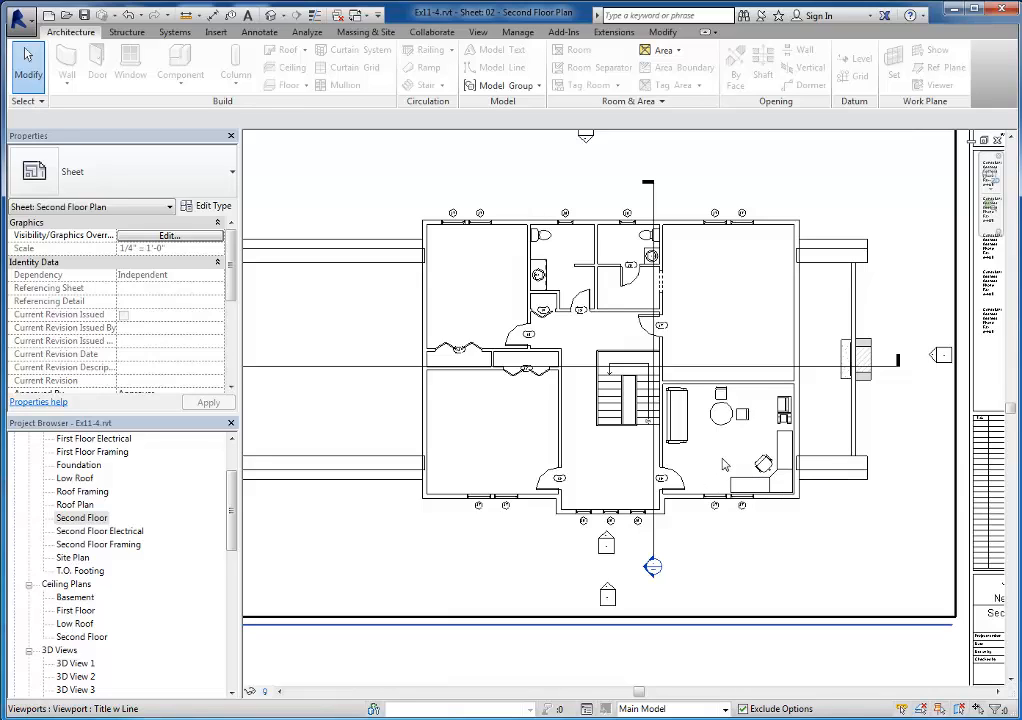
{"action": "mouse_move", "coordinate": [757, 420]}
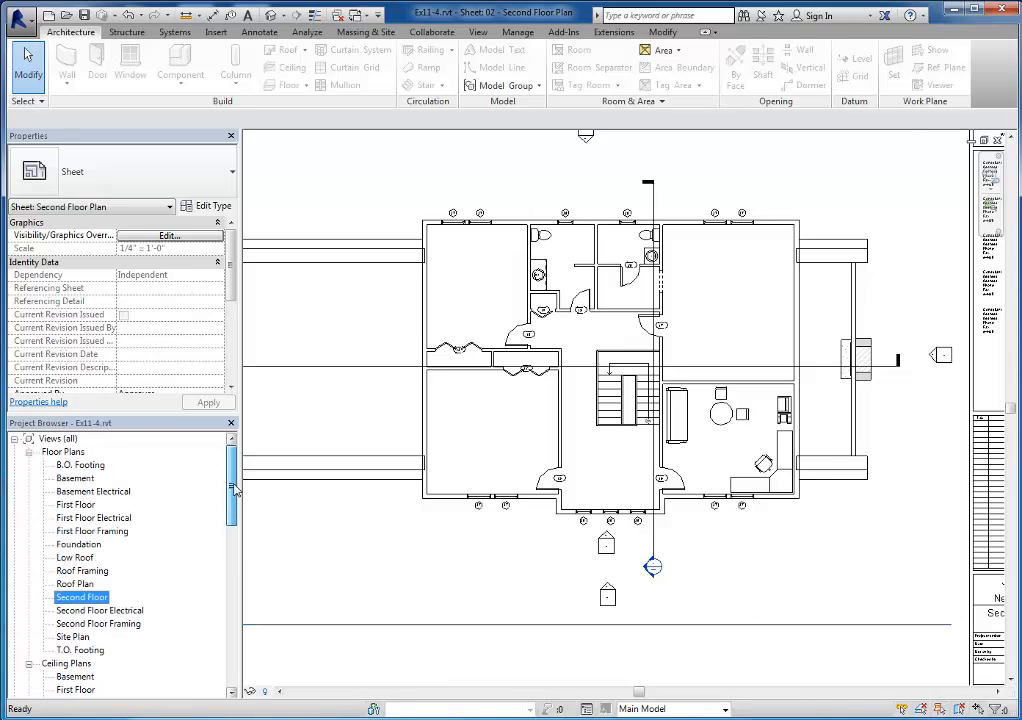
Open the Second Floor plan and hide the furniture in the lower right room.
{"action": "double_click", "coordinate": [82, 596]}
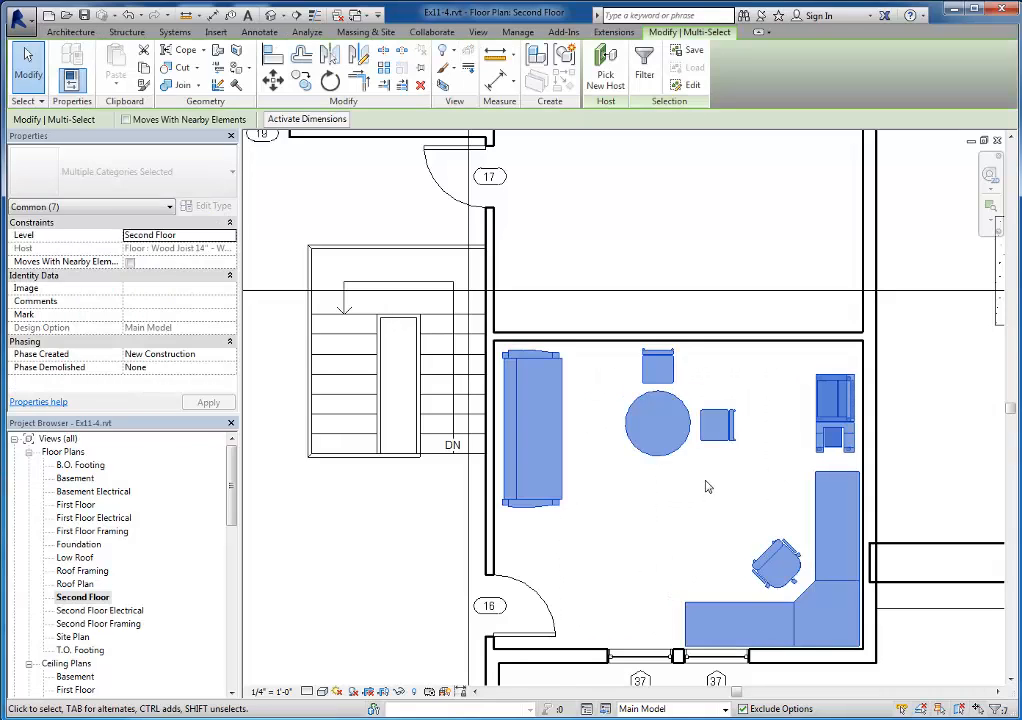
{"action": "left_click", "coordinate": [730, 490]}
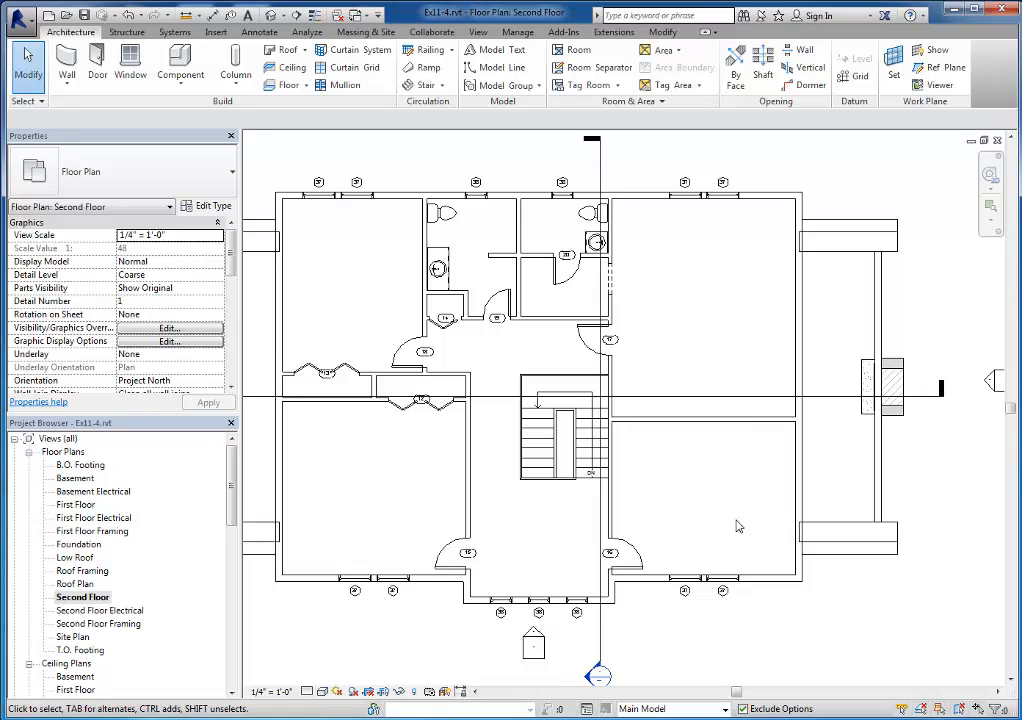
{"action": "mouse_move", "coordinate": [716, 501]}
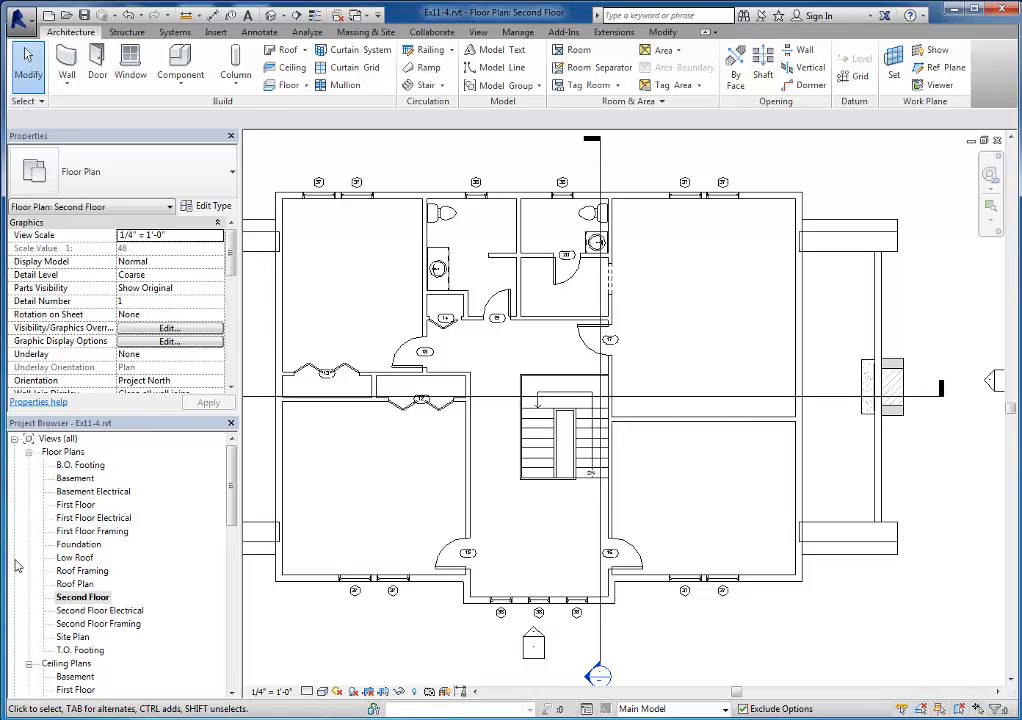
Create a B 11x17 Horizontal sheet and rename it 03 North/South Elevations.
{"action": "scroll", "scroll_direction": "down", "scroll_amount": 3}
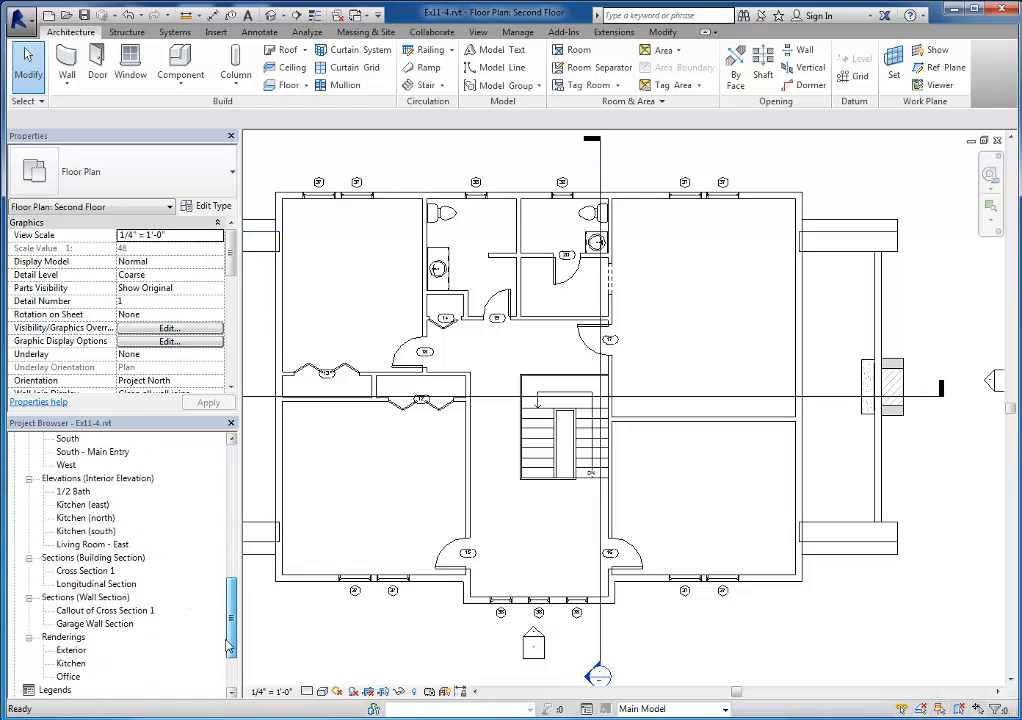
{"action": "scroll", "scroll_direction": "down", "scroll_amount": 3}
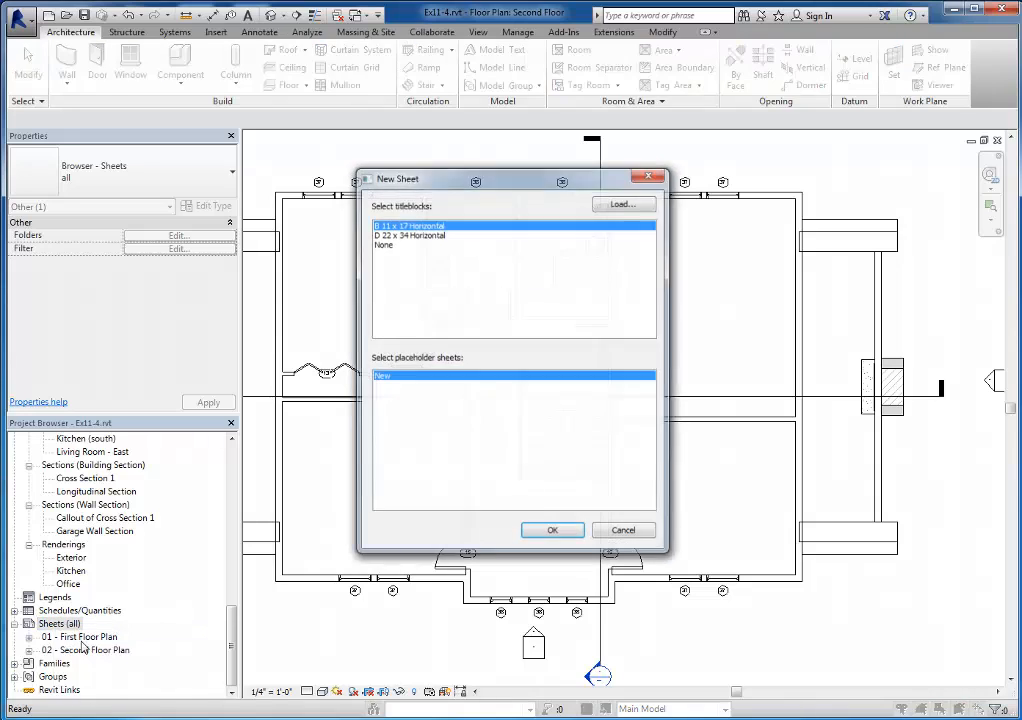
{"action": "left_click", "coordinate": [552, 530]}
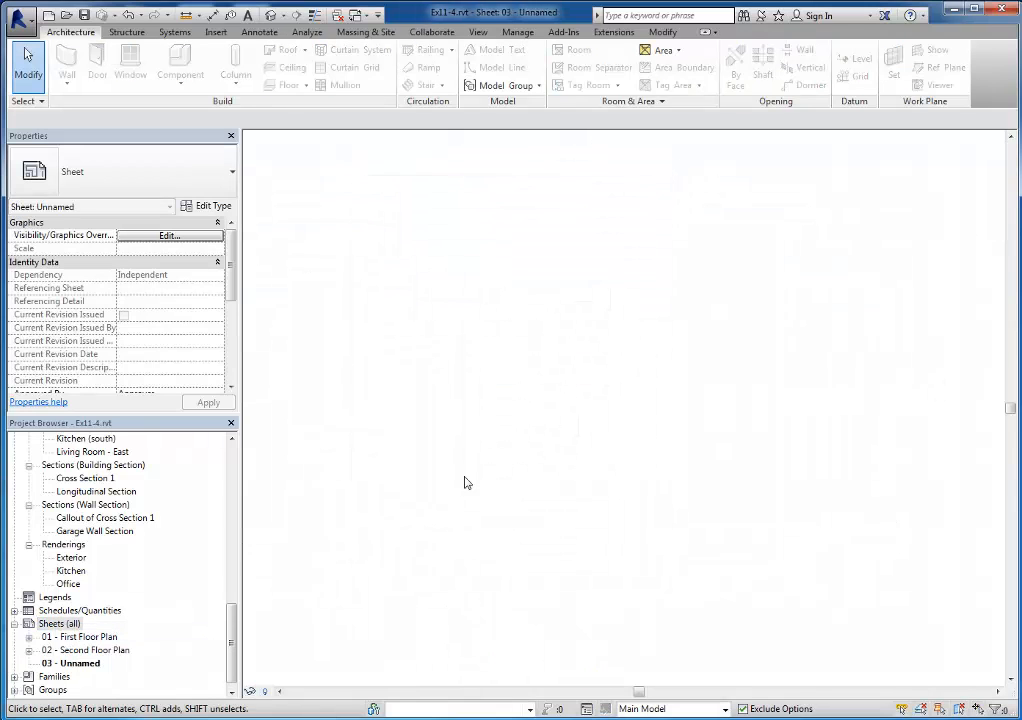
{"action": "right_click", "coordinate": [72, 663]}
{"action": "type", "text": "North/South Elevations"}
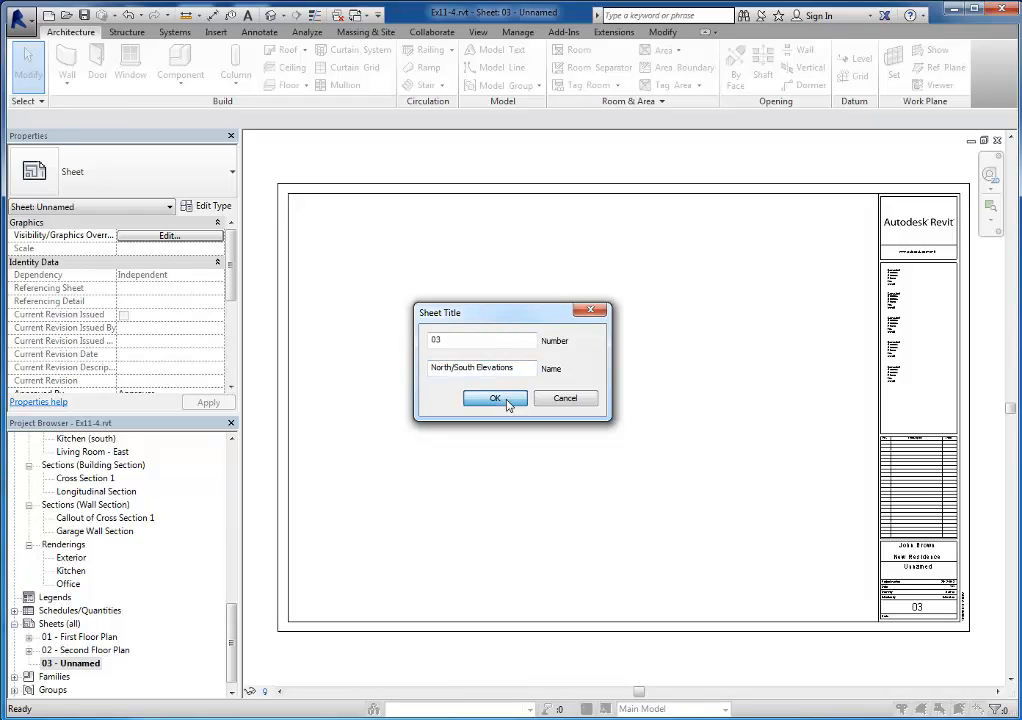
{"action": "left_click", "coordinate": [494, 398]}
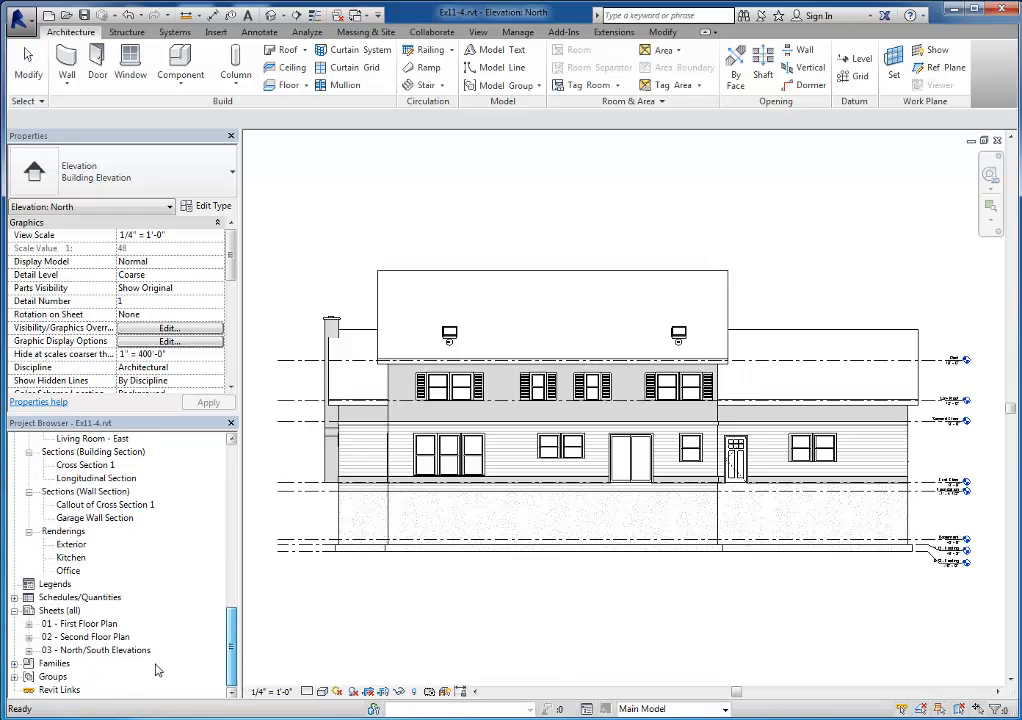
Open sheet 03 North/South Elevations from the Project Browser.
{"action": "double_click", "coordinate": [95, 650]}
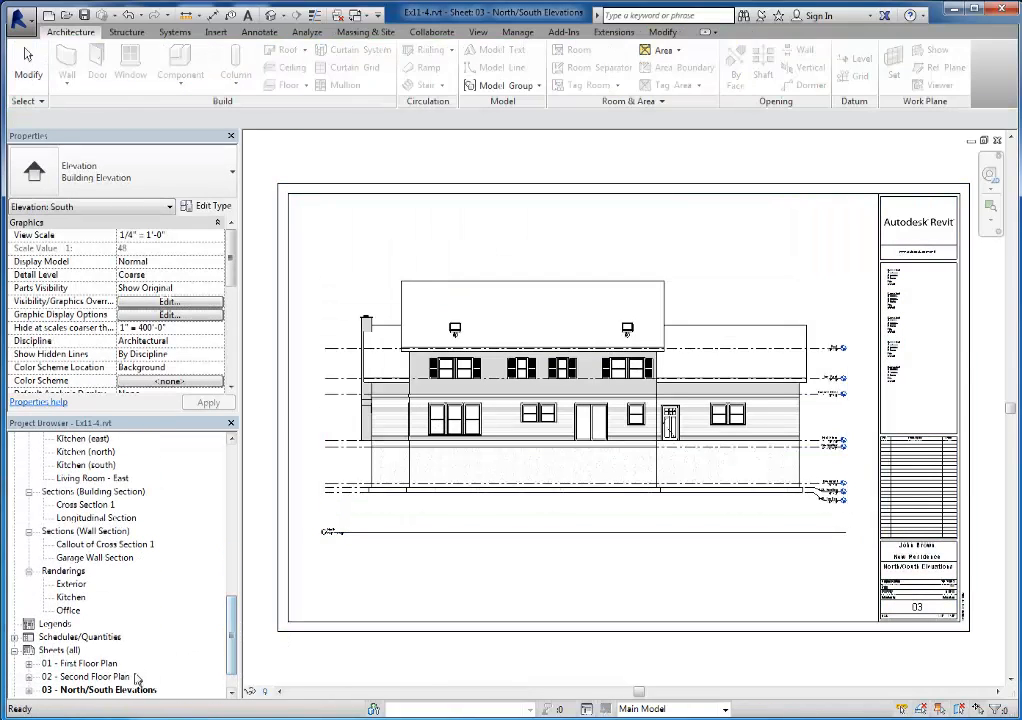
{"action": "scroll", "scroll_direction": "down", "scroll_amount": 3}
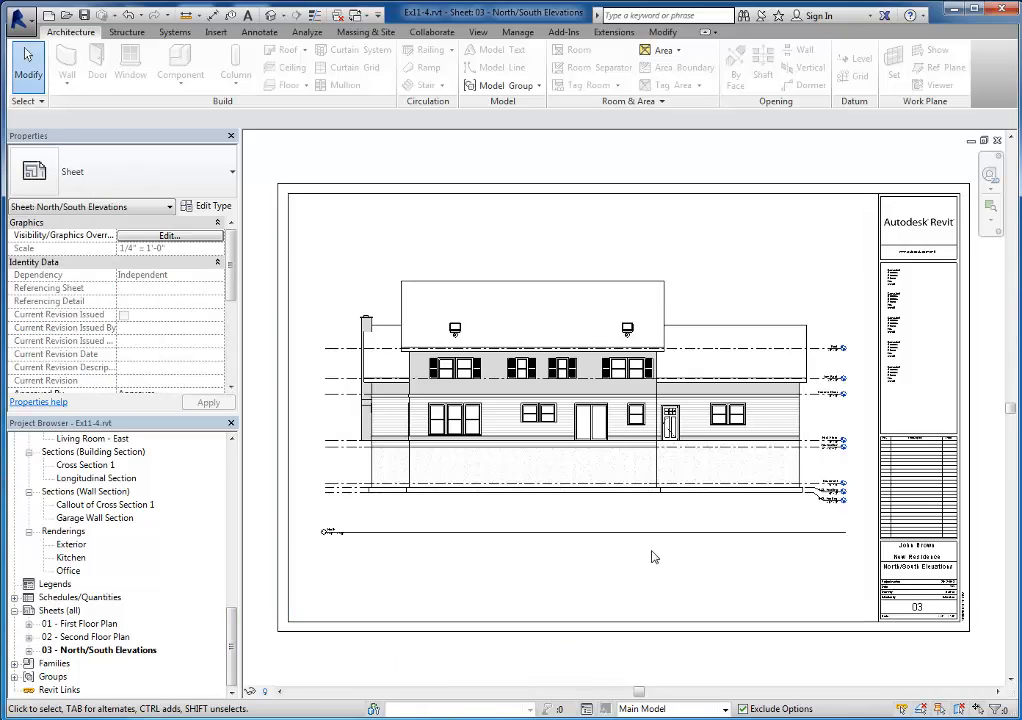
{"action": "mouse_move", "coordinate": [660, 547]}
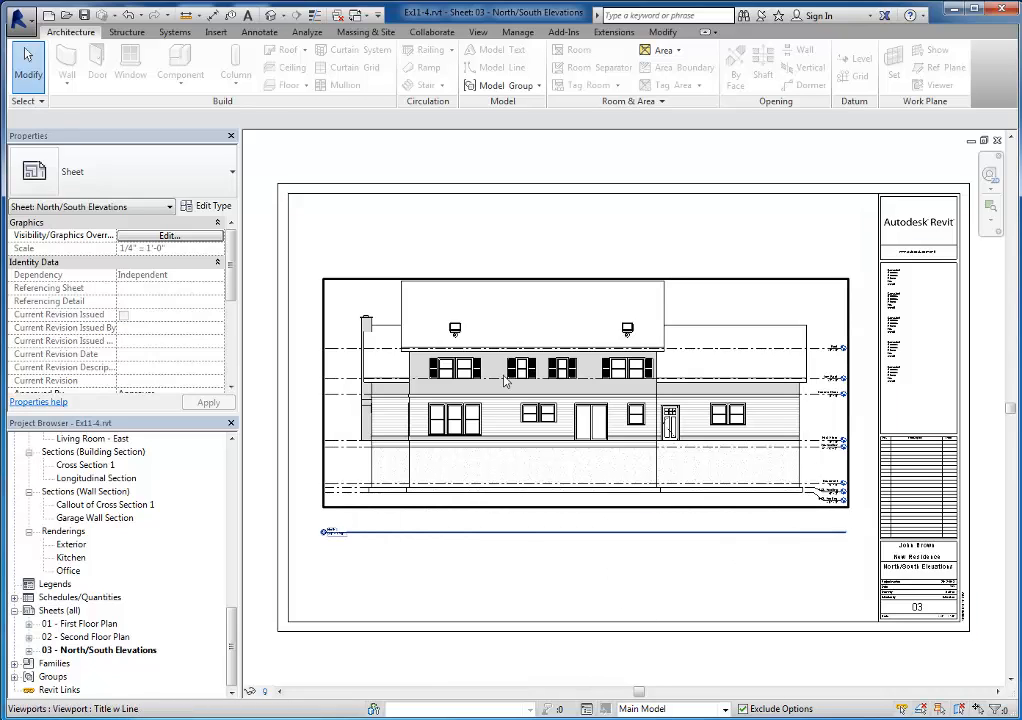
{"action": "mouse_move", "coordinate": [678, 463]}
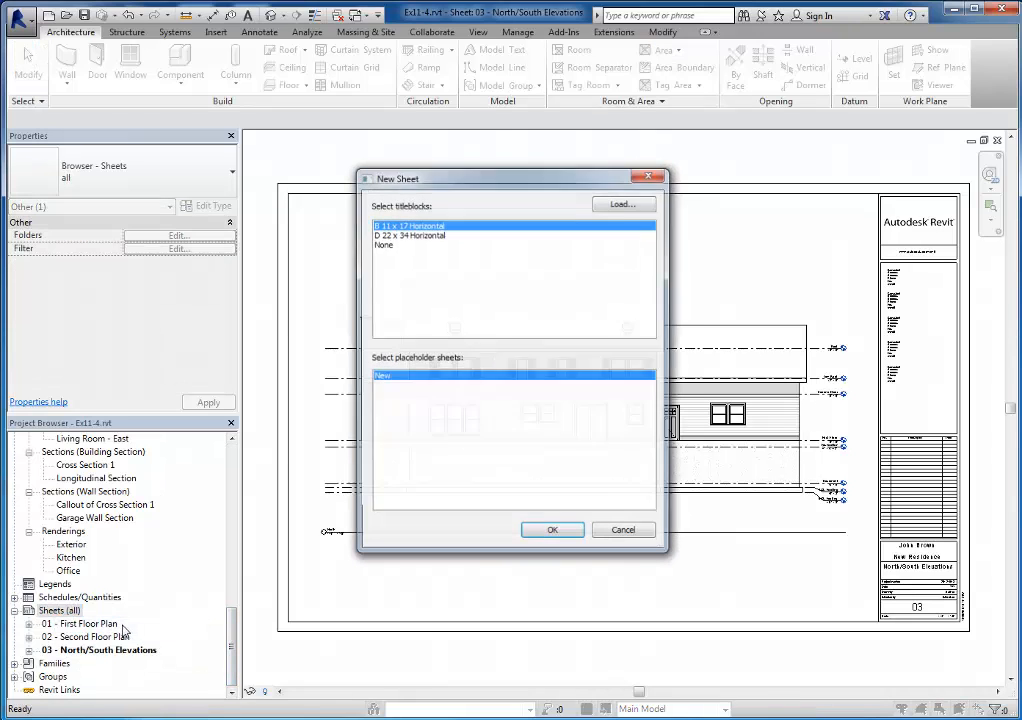
Create sheet 04 on a 22 x 34 titleblock and place the Exterior and Office renderings.
{"action": "left_click", "coordinate": [410, 235]}
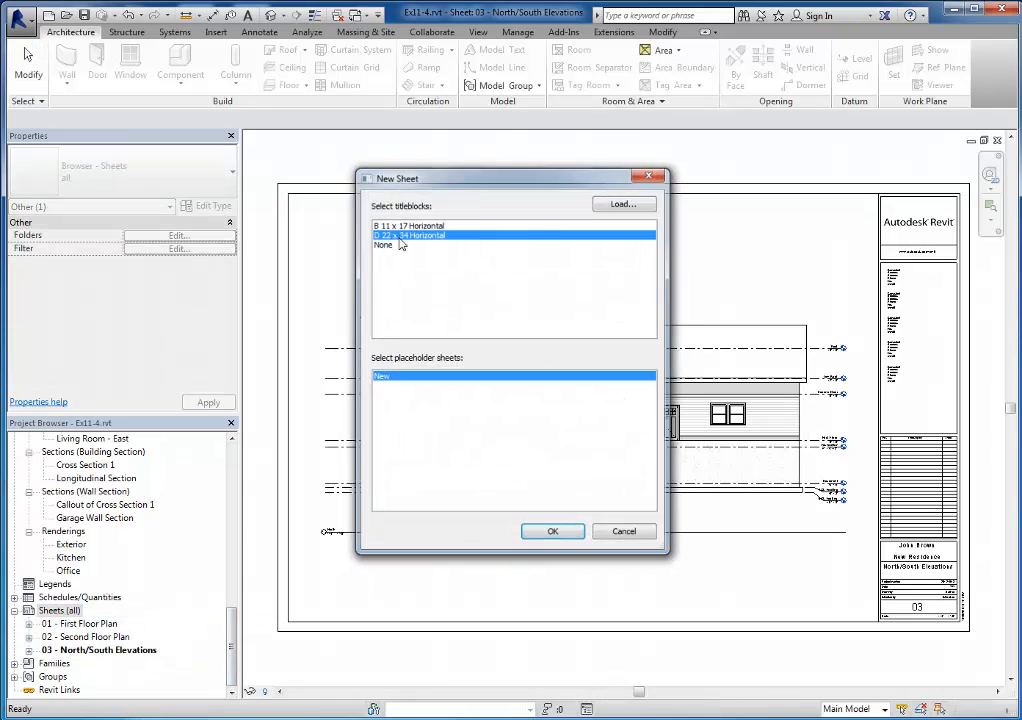
{"action": "left_click", "coordinate": [552, 531]}
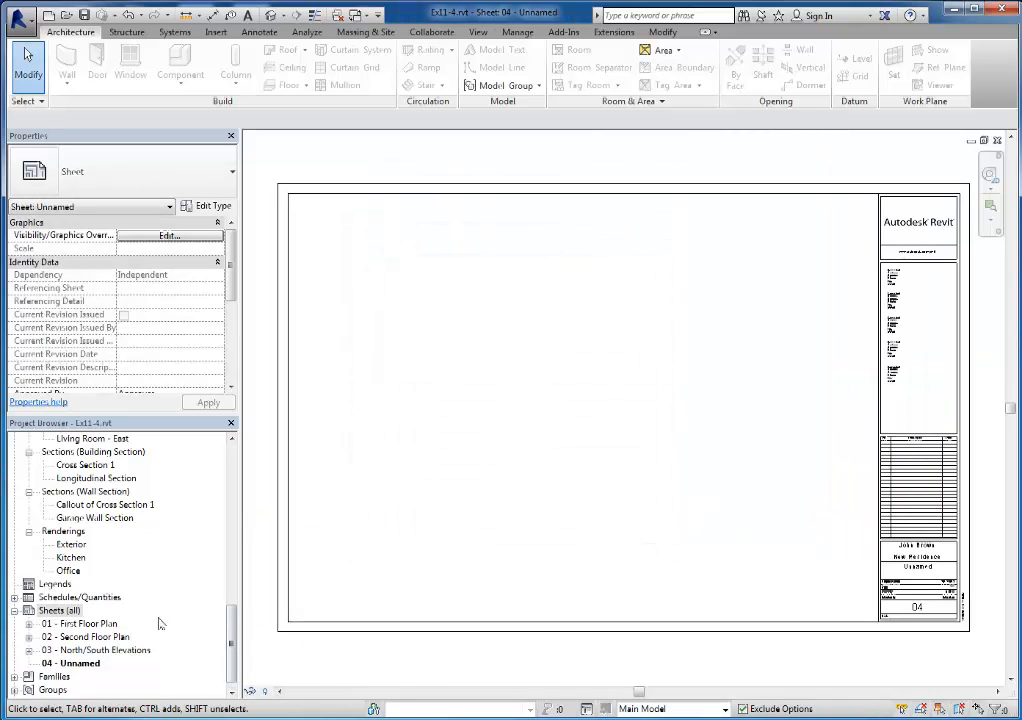
{"action": "mouse_move", "coordinate": [52, 546]}
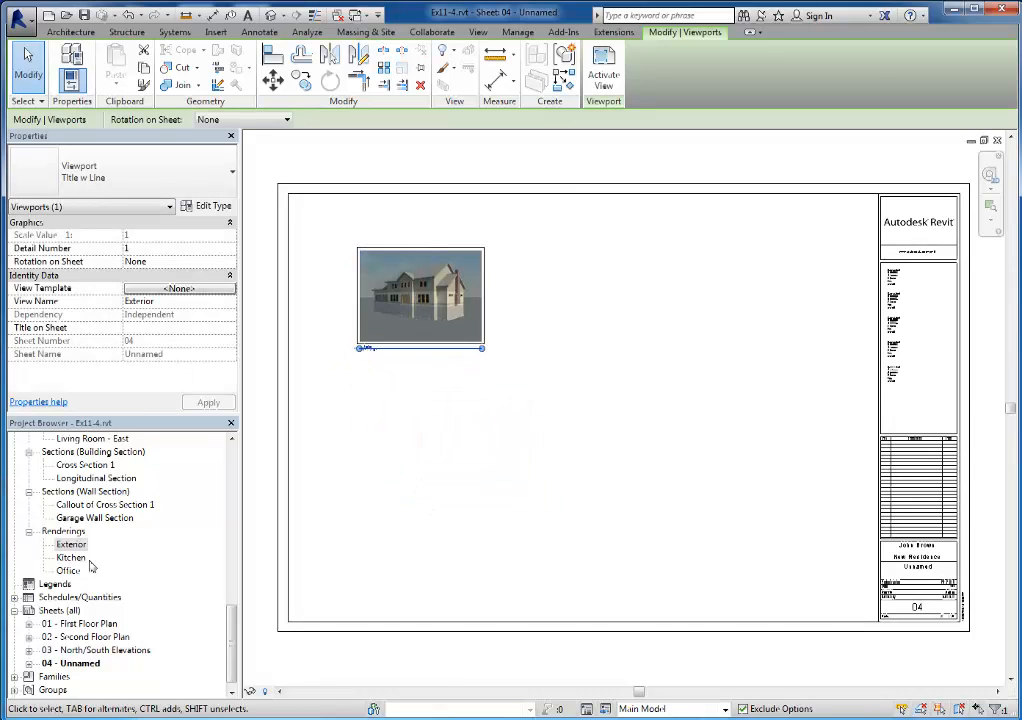
{"action": "left_click", "coordinate": [70, 557]}
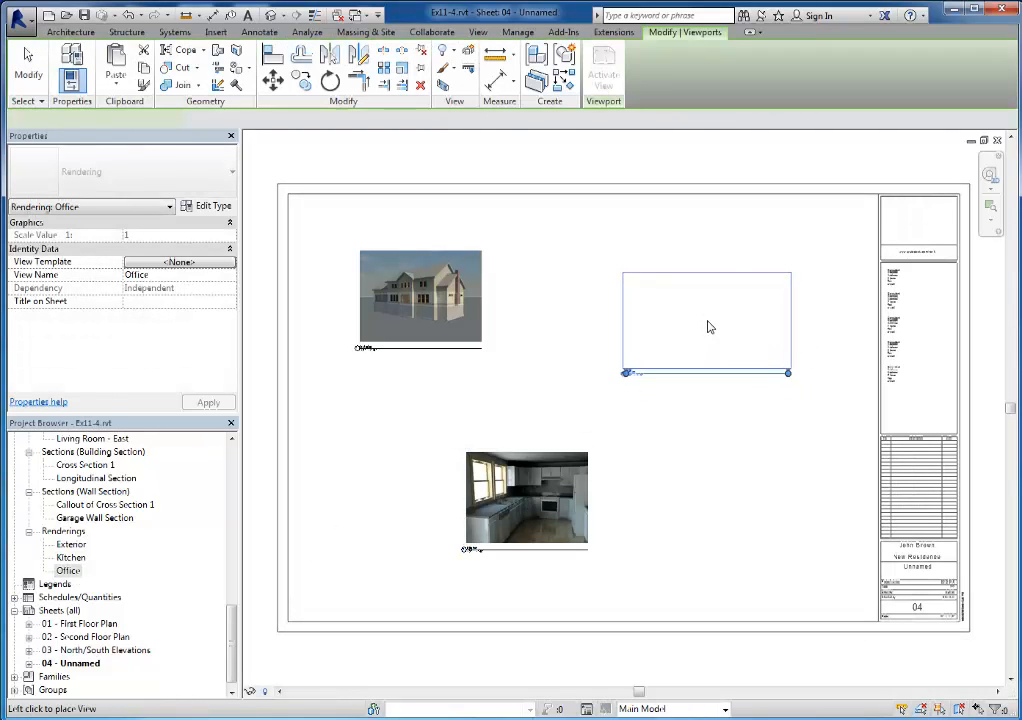
{"action": "left_click", "coordinate": [706, 322]}
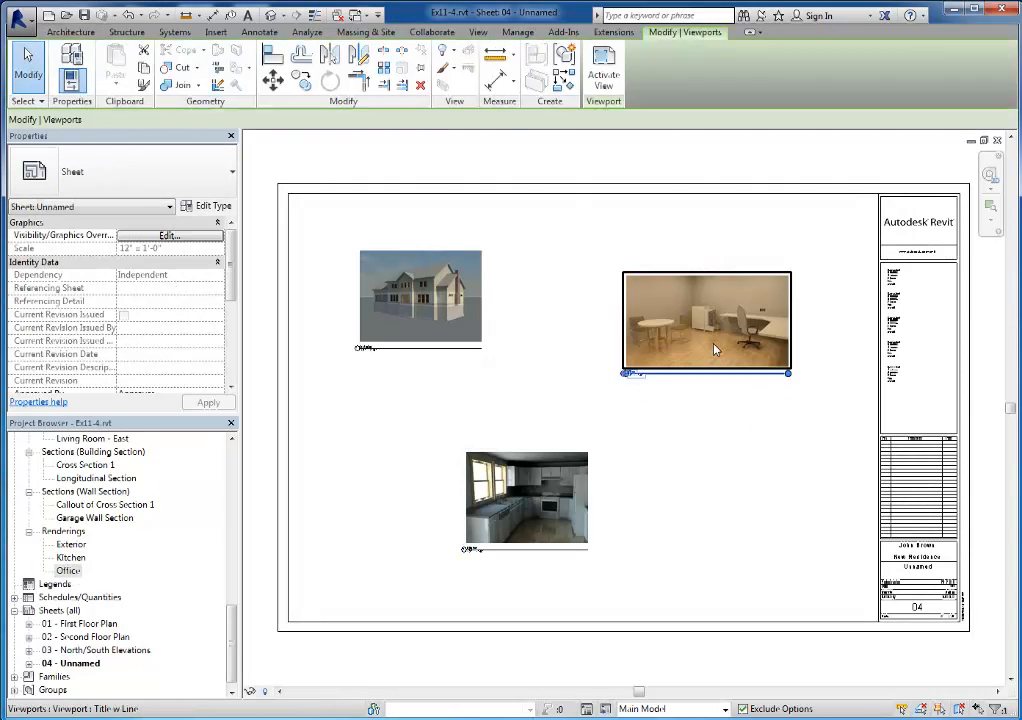
Finish placing the Office rendering, then enlarge the Exterior and Kitchen rendering images.
{"action": "left_click", "coordinate": [705, 322]}
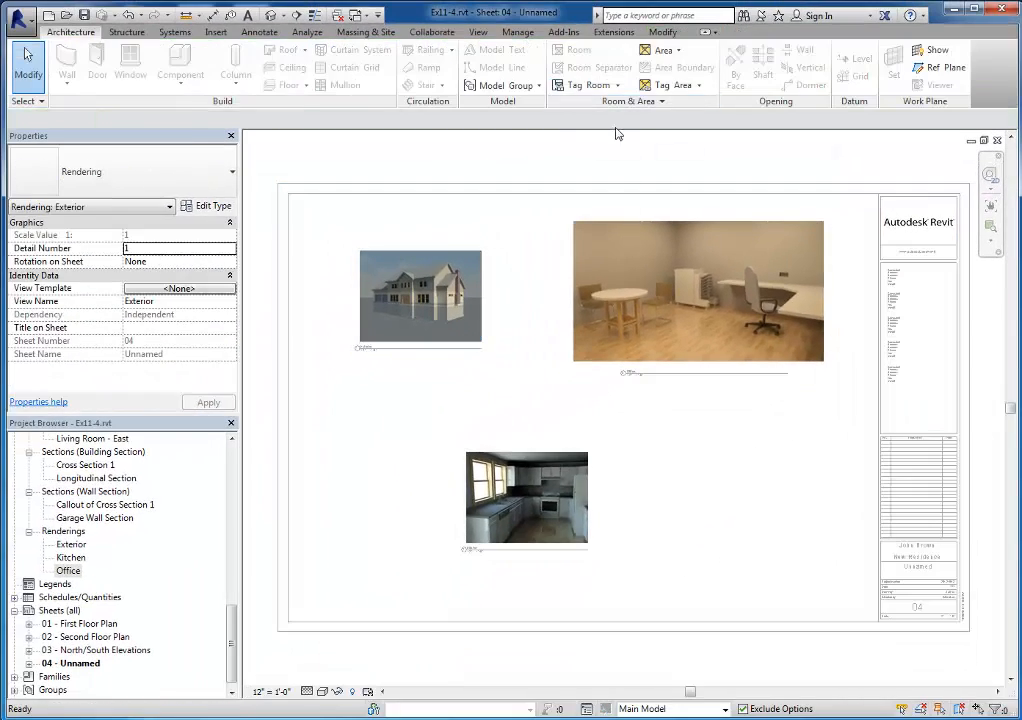
{"action": "left_click", "coordinate": [420, 295]}
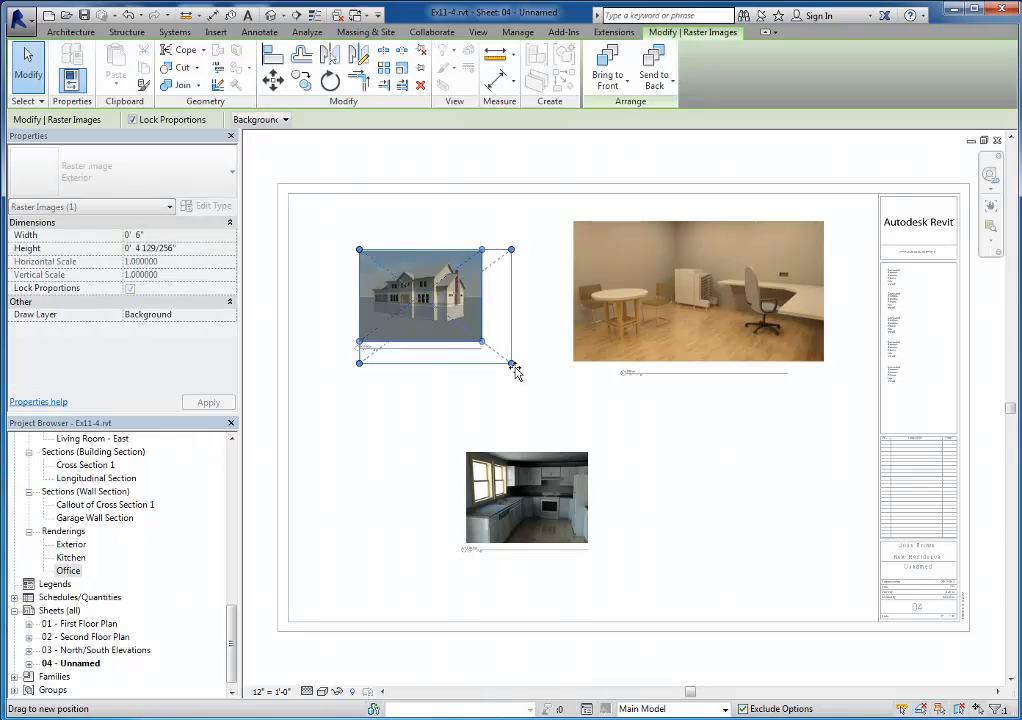
{"action": "left_click_drag", "start_coordinate": [512, 365], "coordinate": [547, 389]}
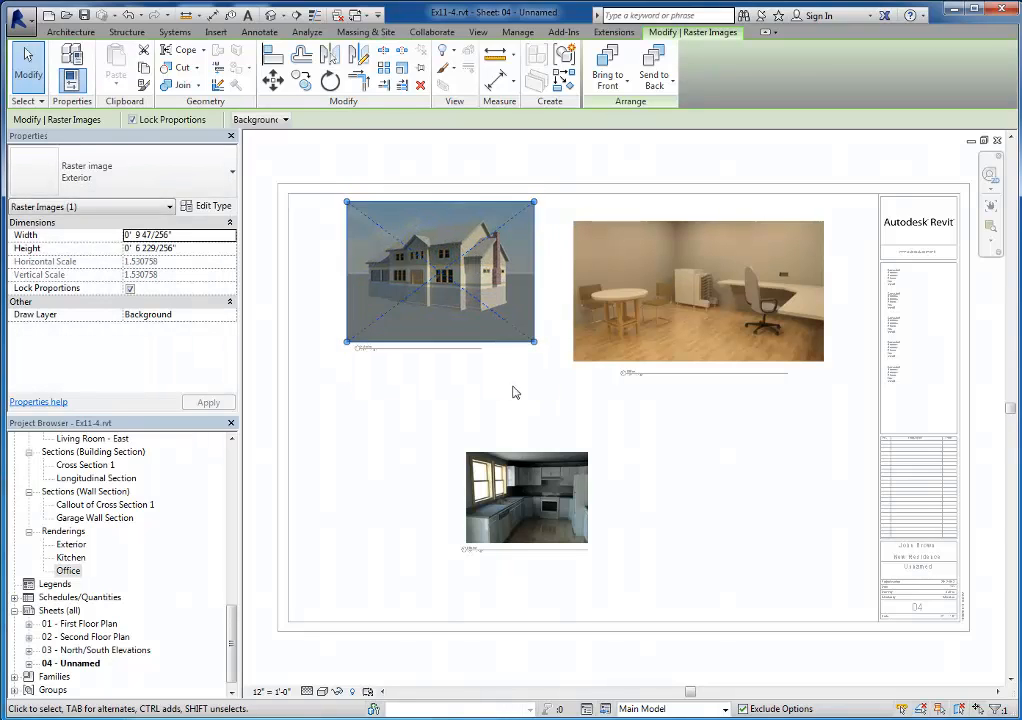
{"action": "right_click", "coordinate": [515, 391]}
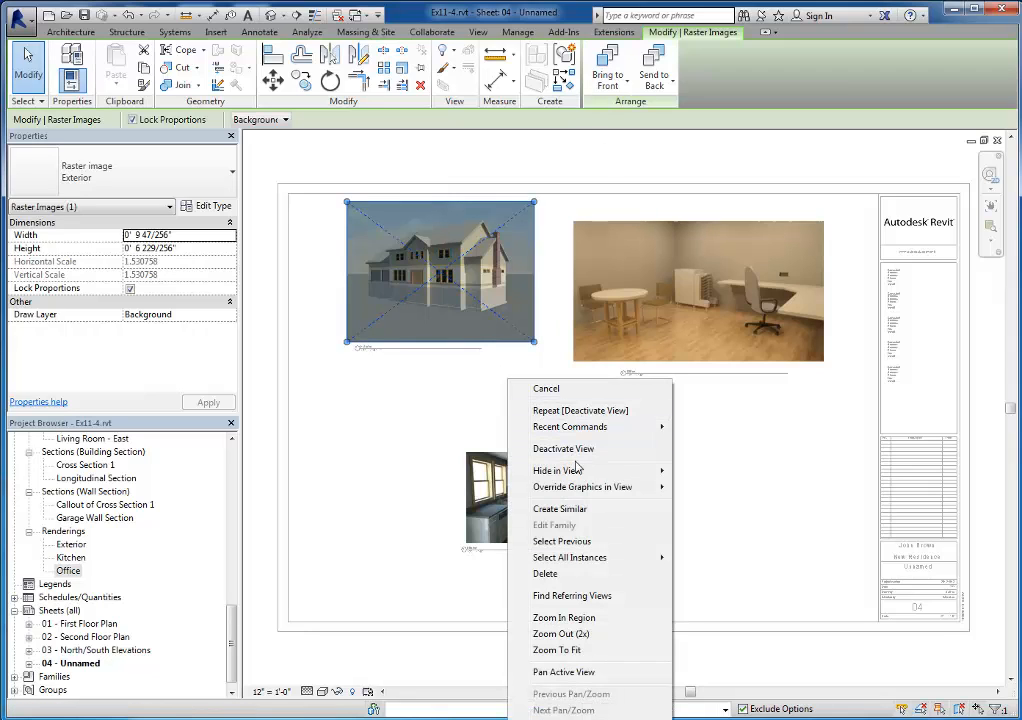
{"action": "mouse_move", "coordinate": [564, 448]}
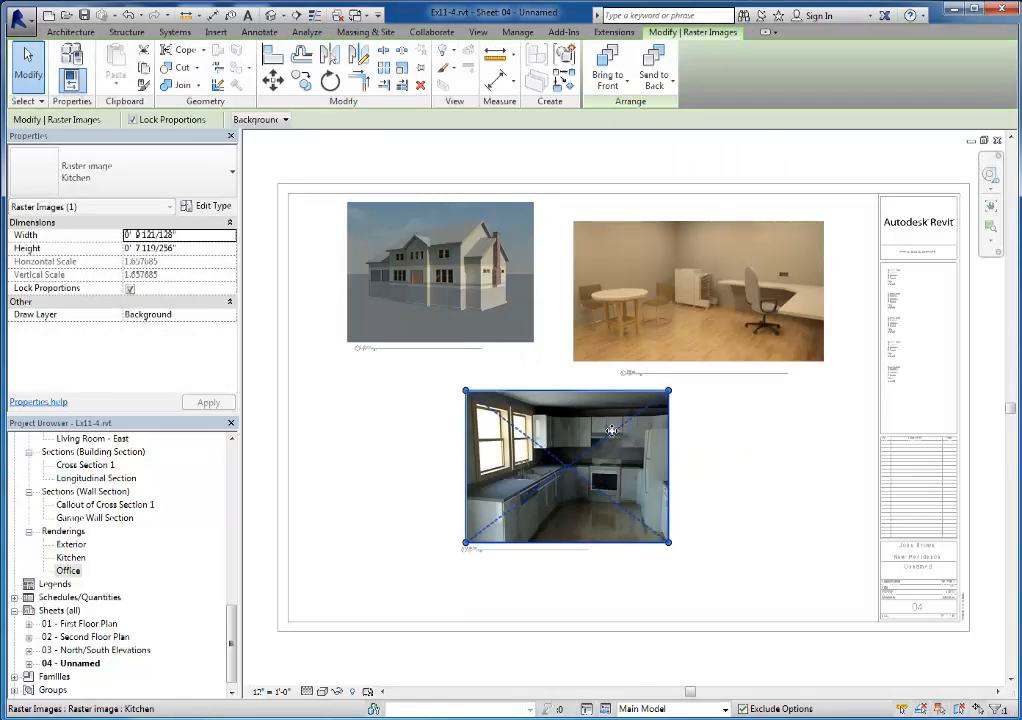
{"action": "right_click", "coordinate": [610, 432]}
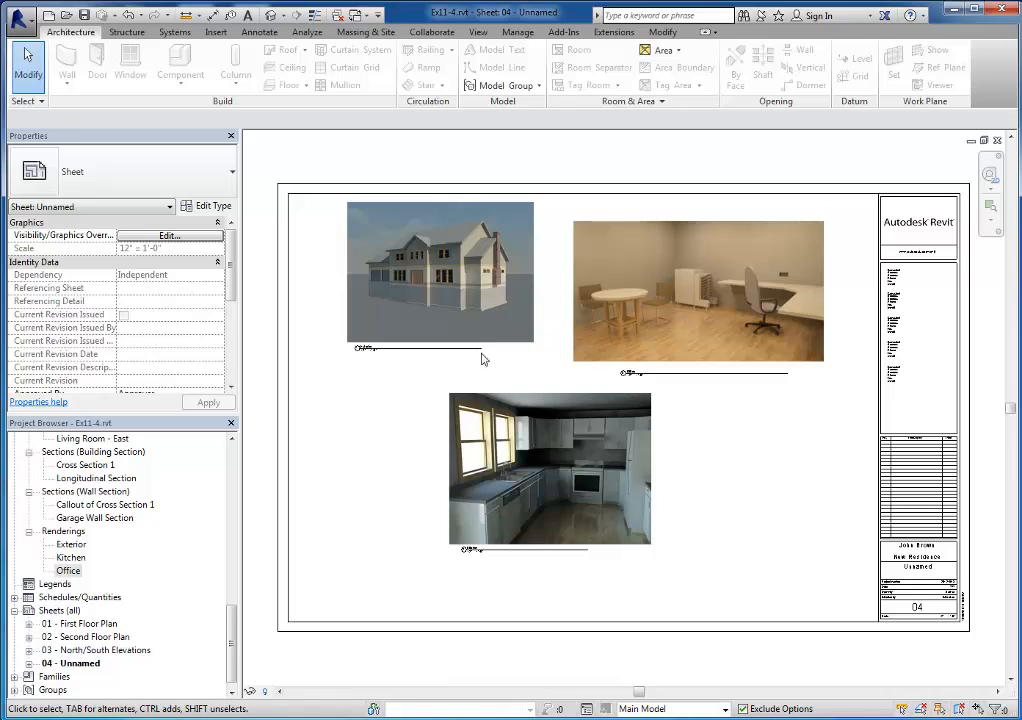
{"action": "mouse_move", "coordinate": [821, 499]}
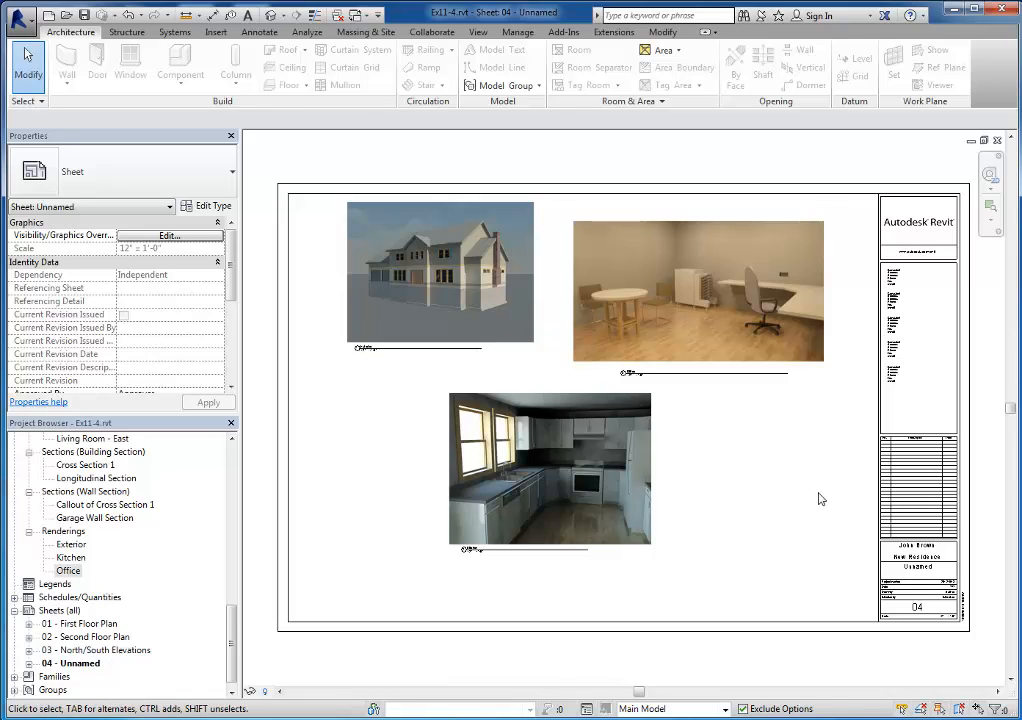